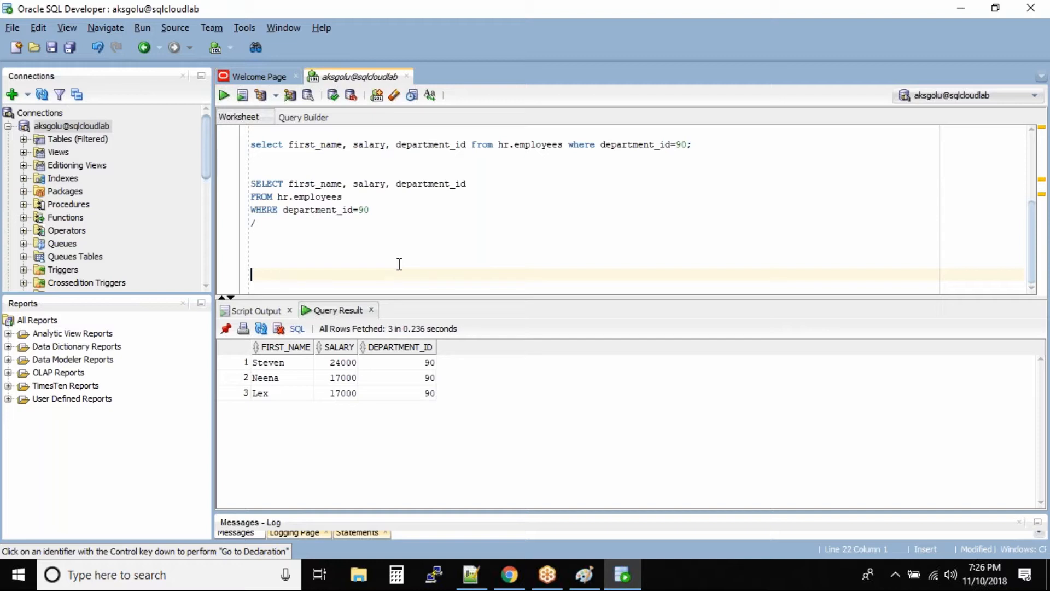
Write SELECT * FROM hr.employees; in the worksheet and run it
{"action": "type", "text": "SELECT *"}
{"action": "type", "text": "FROM"}
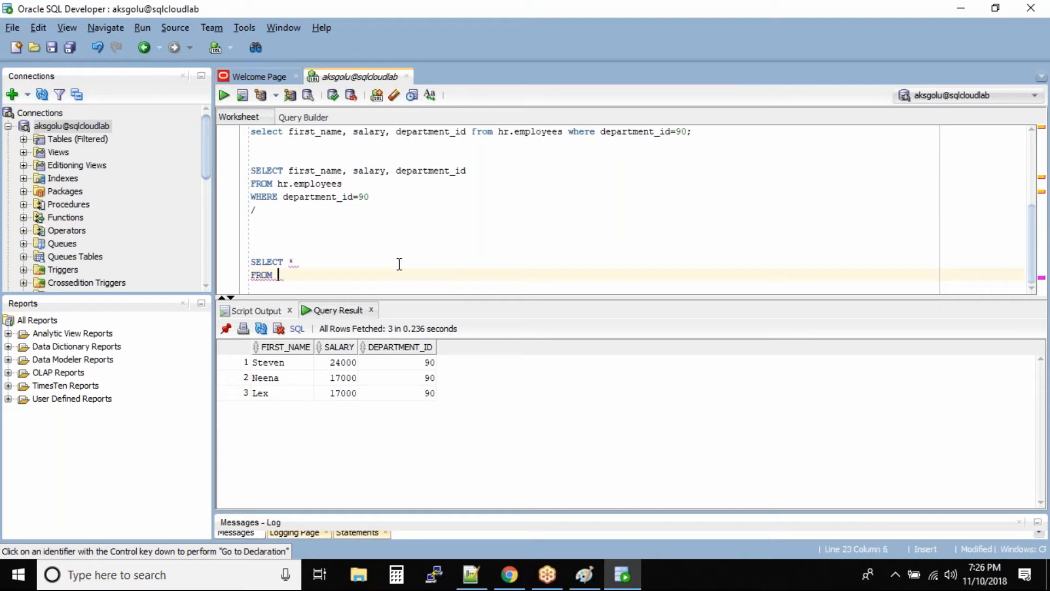
{"action": "type", "text": "hr.emplo"}
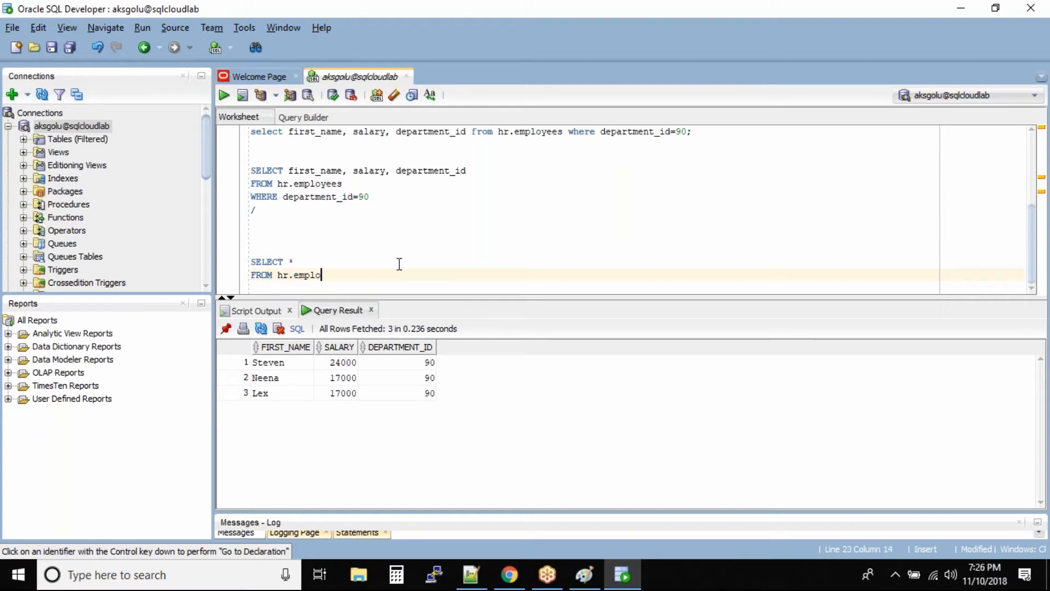
{"action": "type", "text": "yees;"}
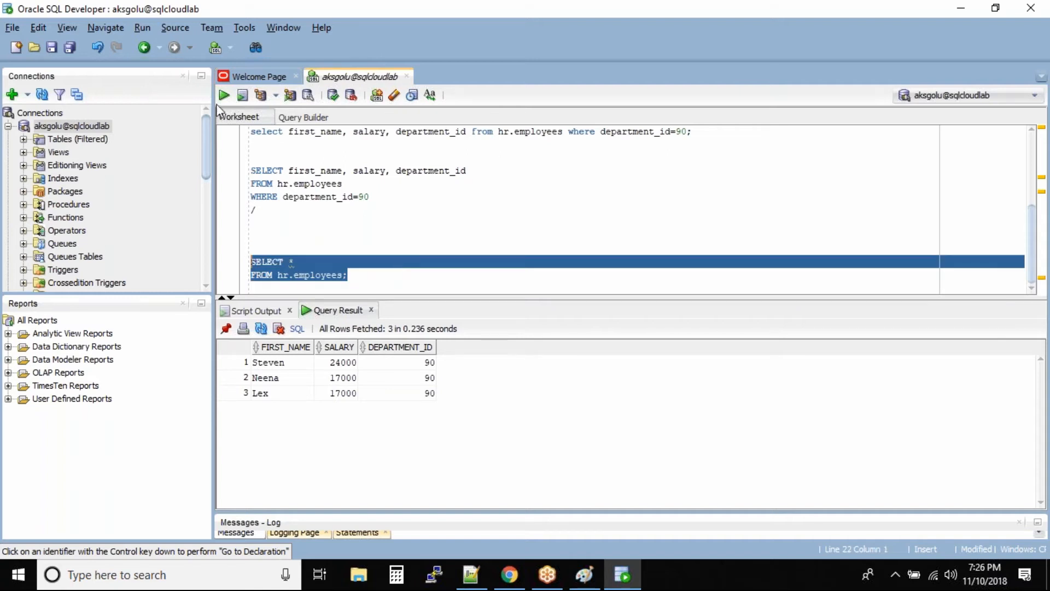
{"action": "left_click", "coordinate": [224, 94]}
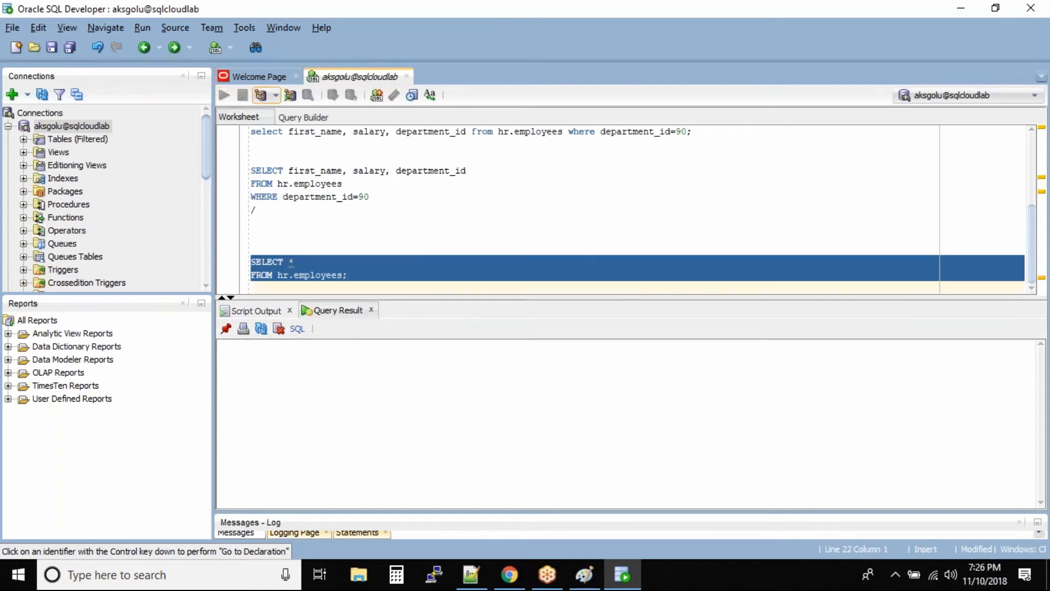
{"action": "left_click", "coordinate": [223, 94]}
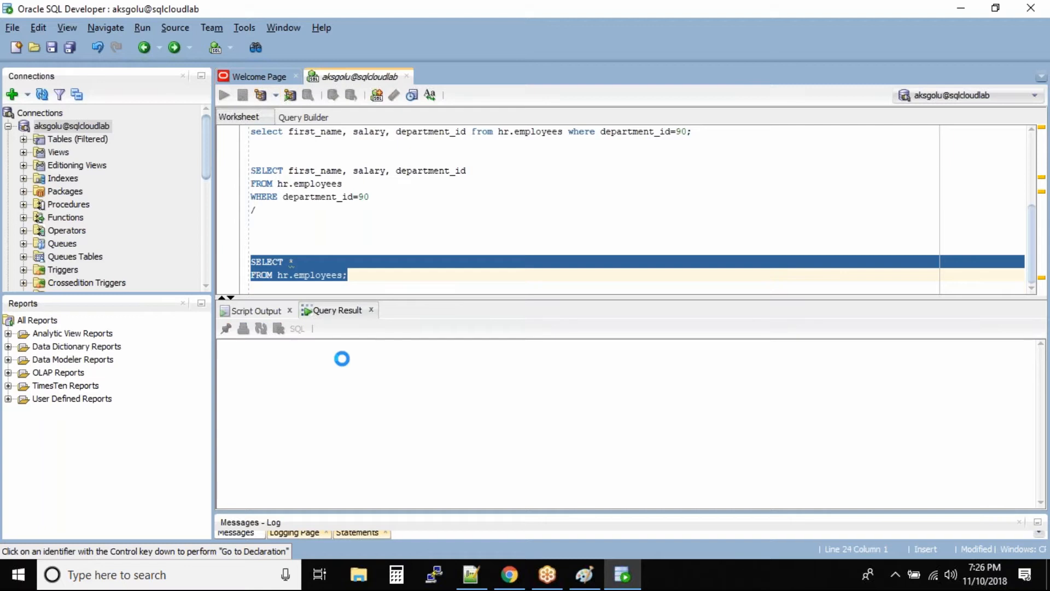
Let the 50-row hr.employees result load, then start a fresh line below the query
{"action": "left_click", "coordinate": [223, 94]}
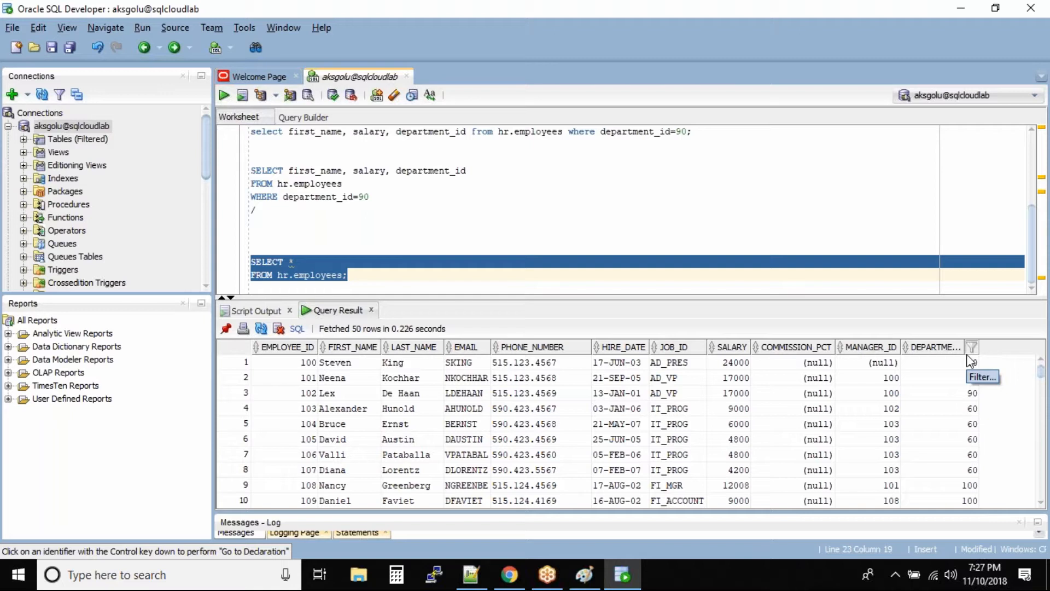
{"action": "mouse_move", "coordinate": [971, 360]}
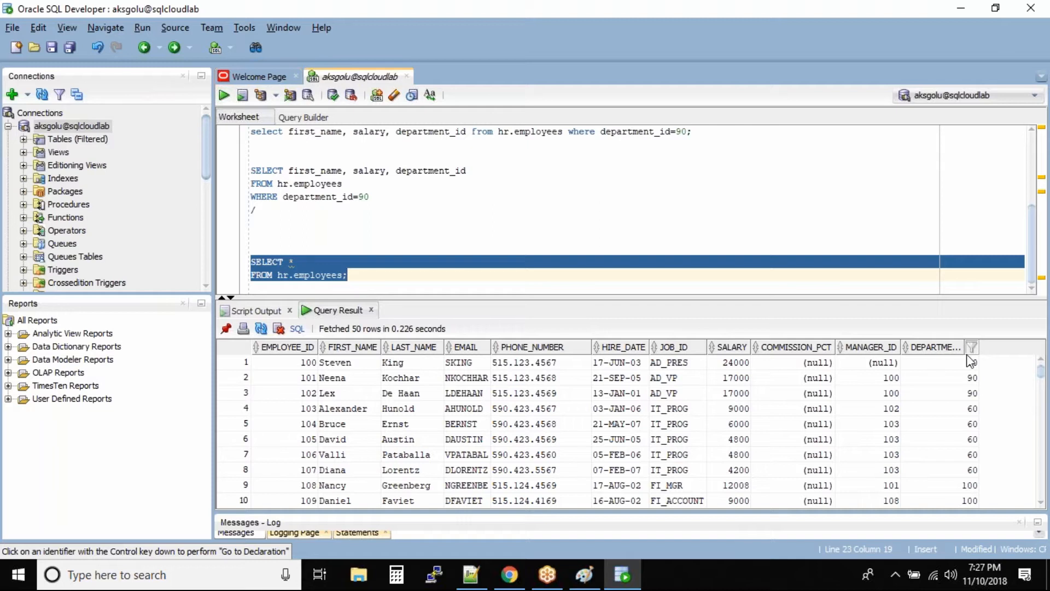
{"action": "mouse_move", "coordinate": [991, 404]}
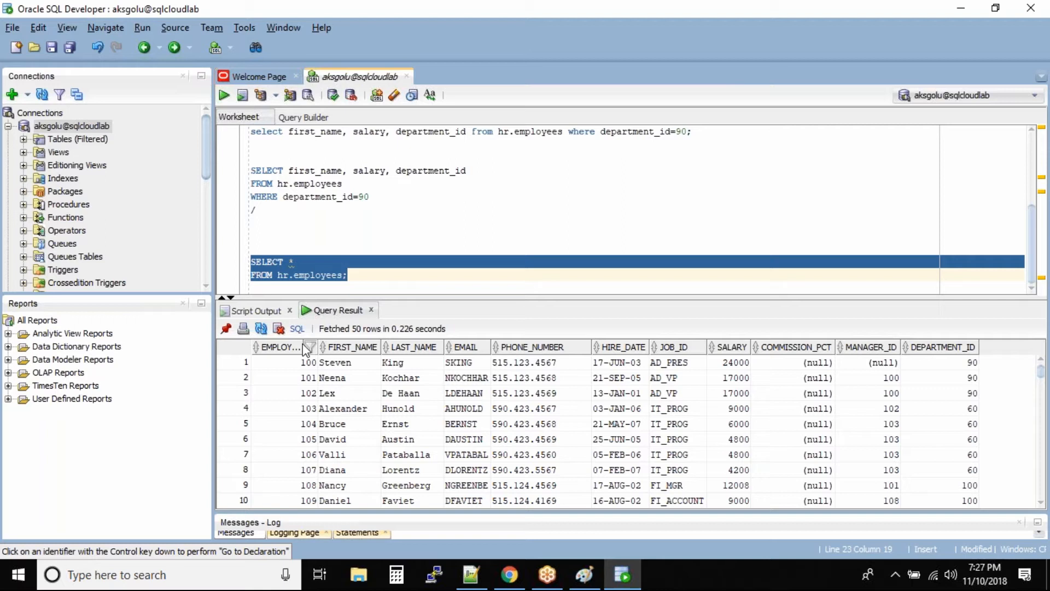
{"action": "left_click", "coordinate": [388, 277]}
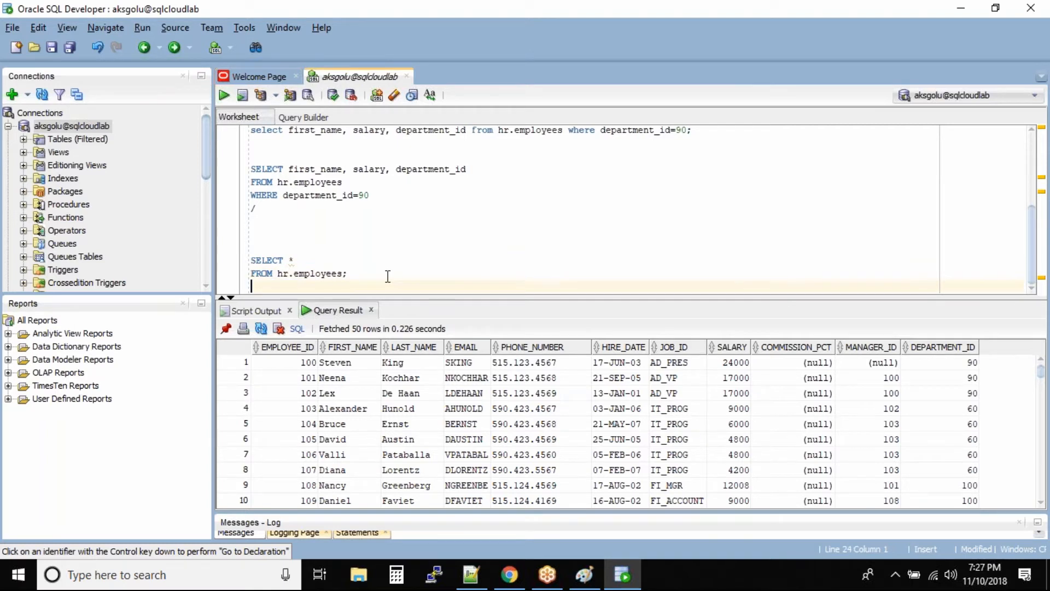
{"action": "scroll", "scroll_direction": "down", "scroll_amount": 3}
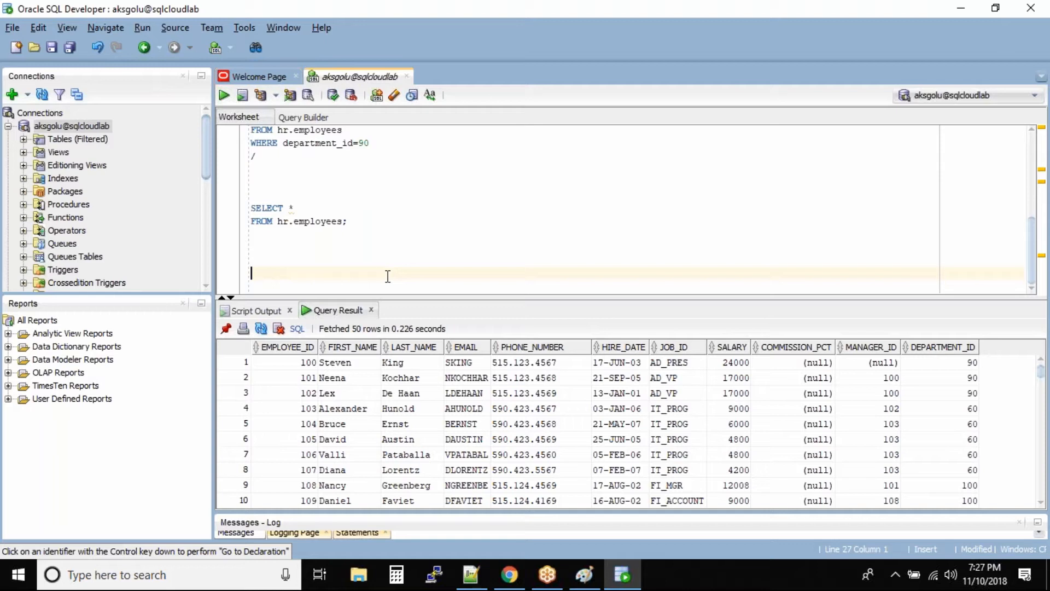
{"action": "mouse_move", "coordinate": [474, 515]}
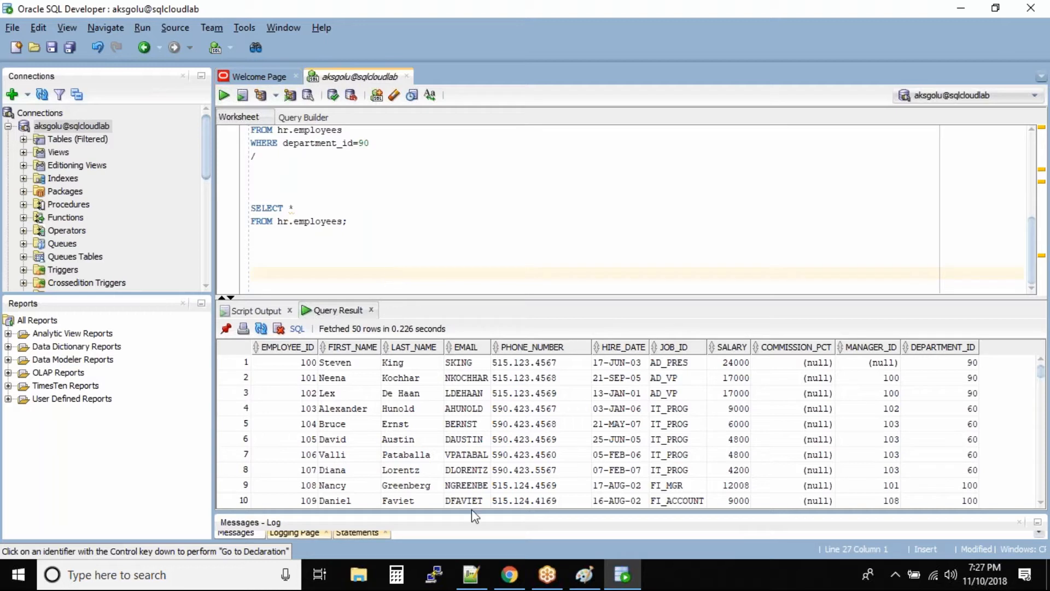
{"action": "mouse_move", "coordinate": [474, 535]}
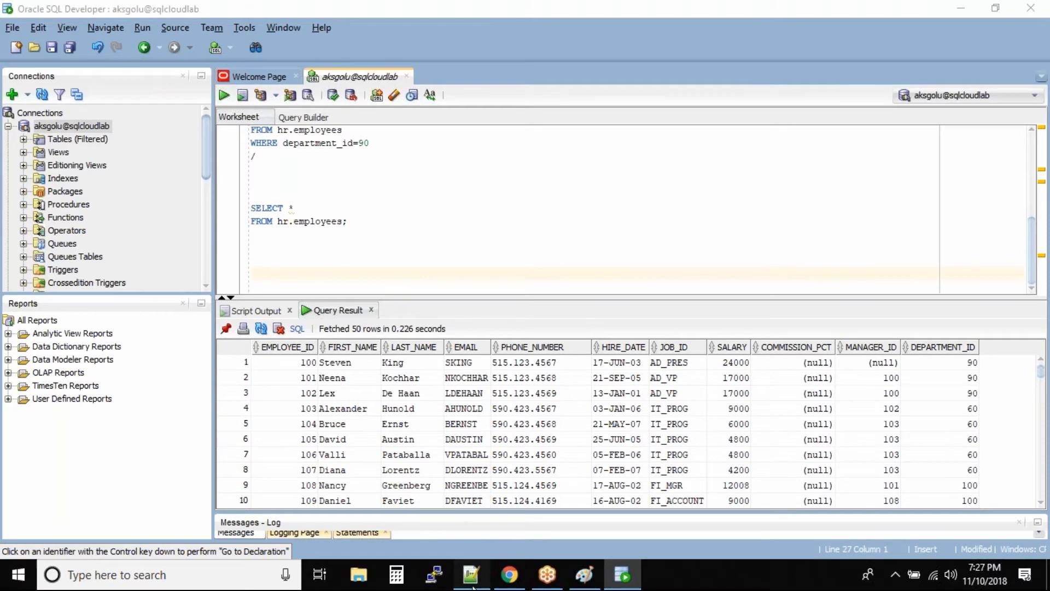
In the Notepad++ notes, write the DESCRIBE <owner>.<TABLE_NAME>; syntax line with the owner prefix
{"action": "left_click", "coordinate": [471, 574]}
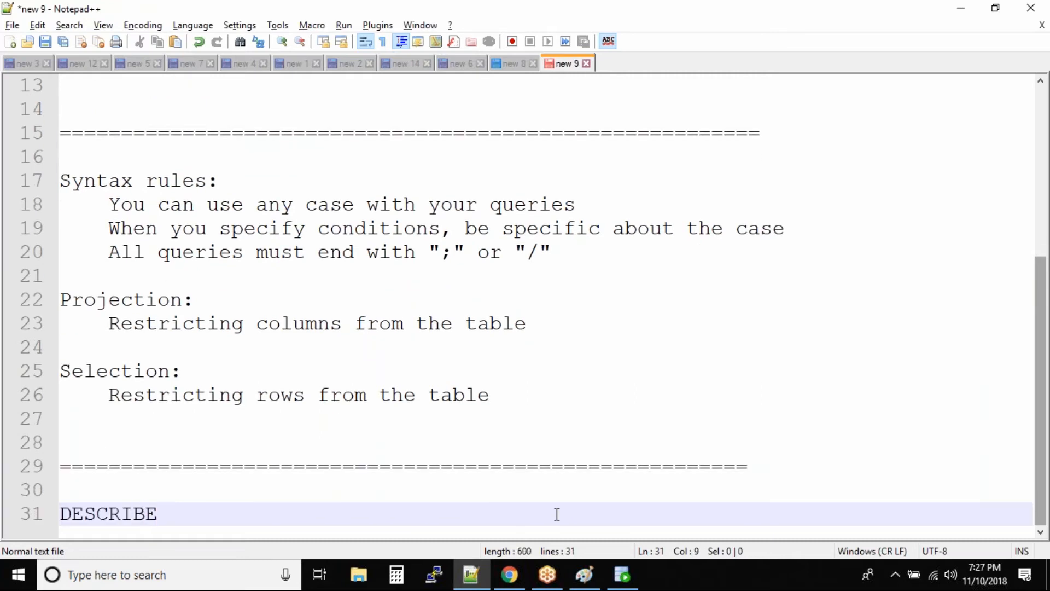
{"action": "type", "text": "<TABLE"}
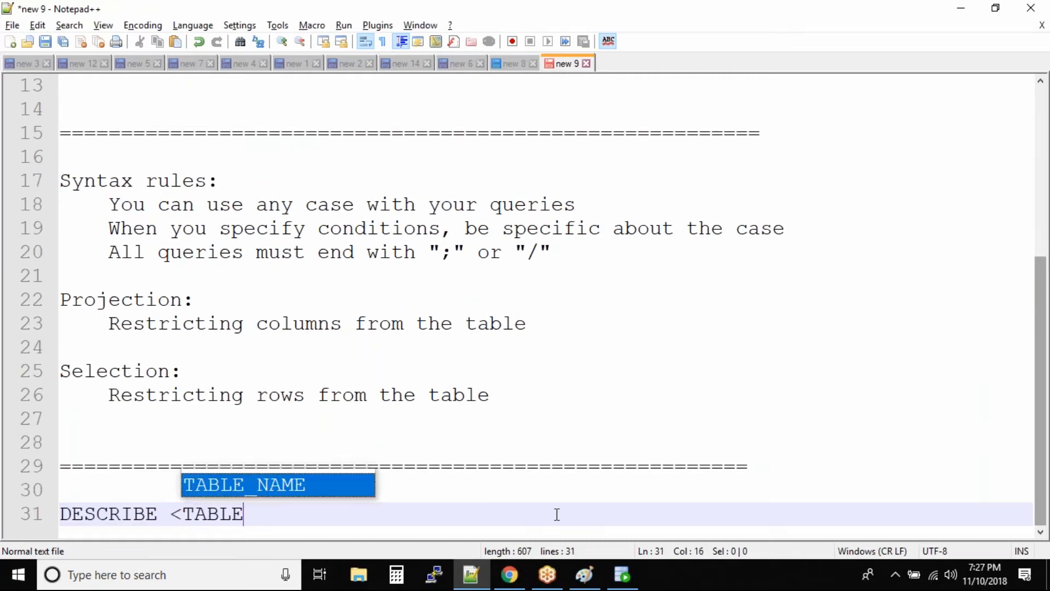
{"action": "type", "text": "_NAME>;"}
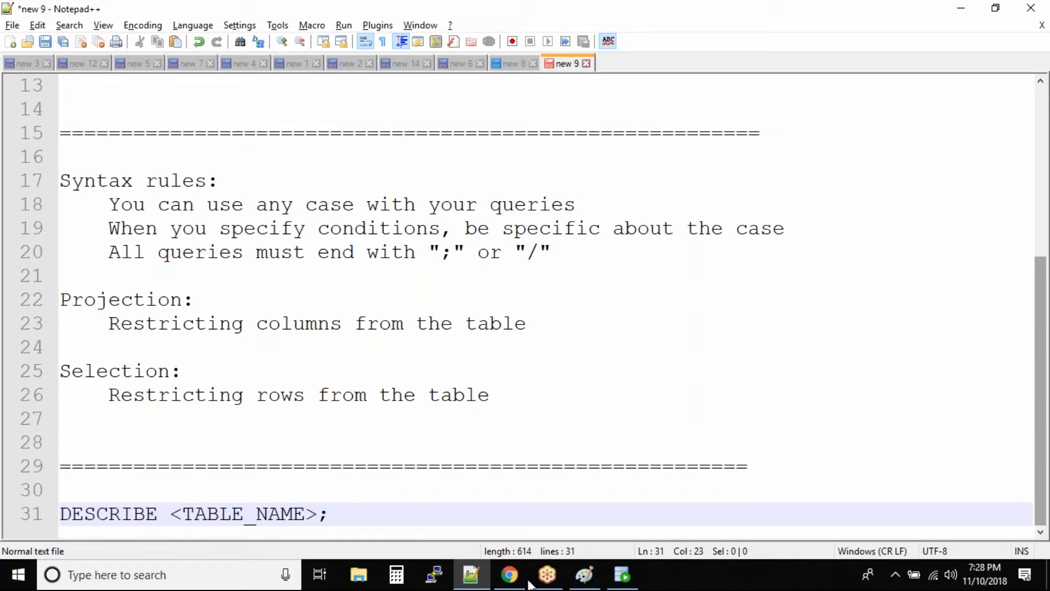
{"action": "left_click", "coordinate": [207, 515]}
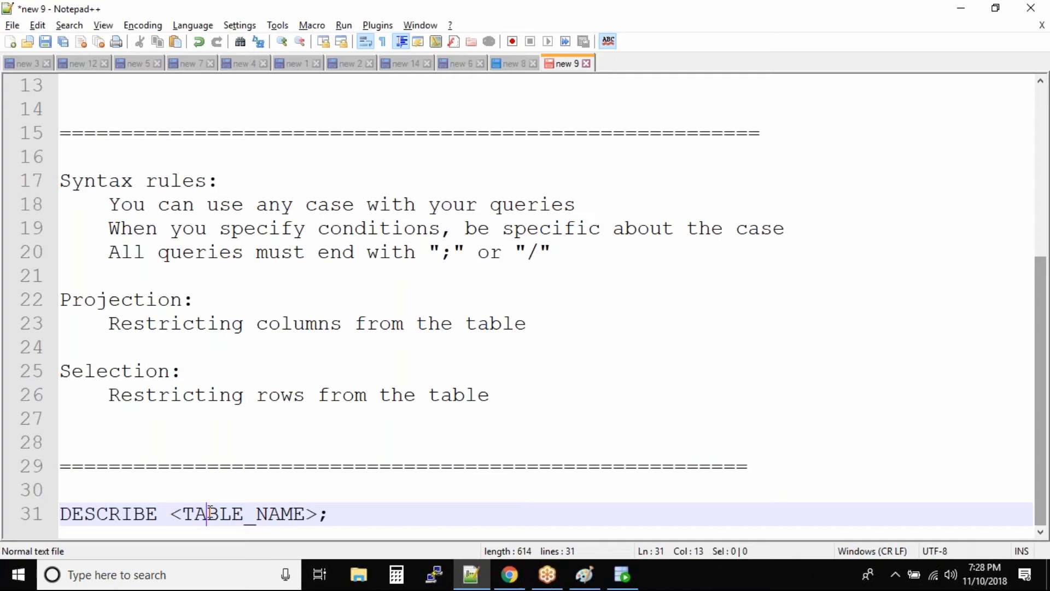
{"action": "scroll", "scroll_direction": "up", "scroll_amount": 3}
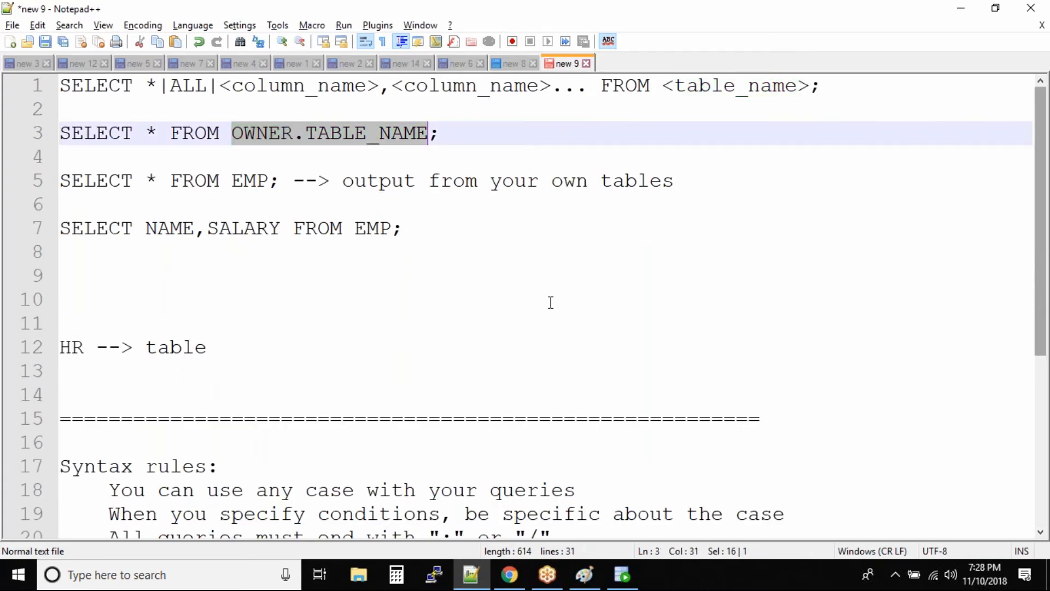
{"action": "scroll", "scroll_direction": "down", "scroll_amount": 3}
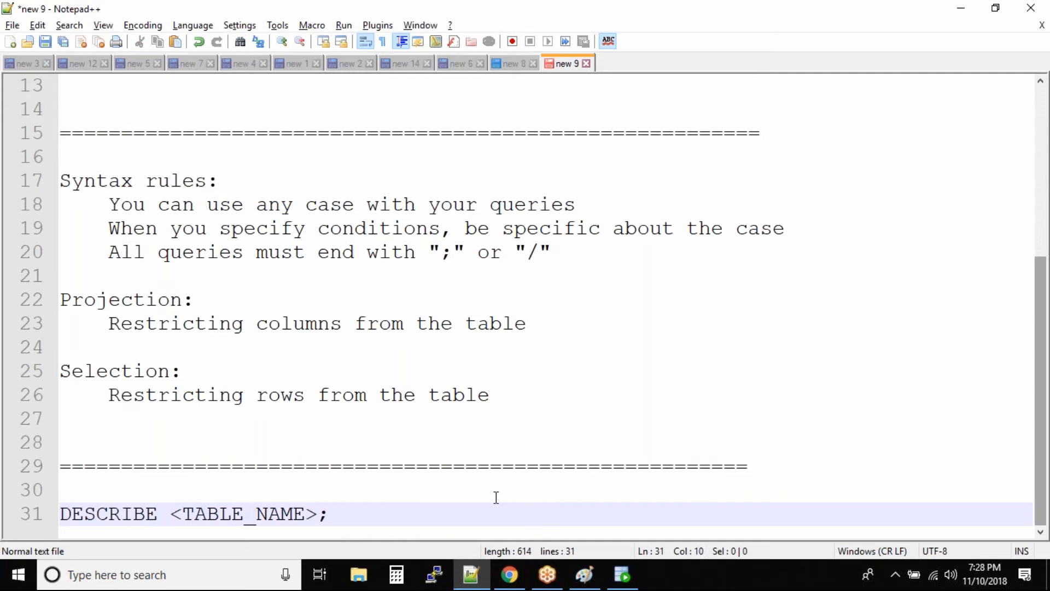
{"action": "type", "text": "<"}
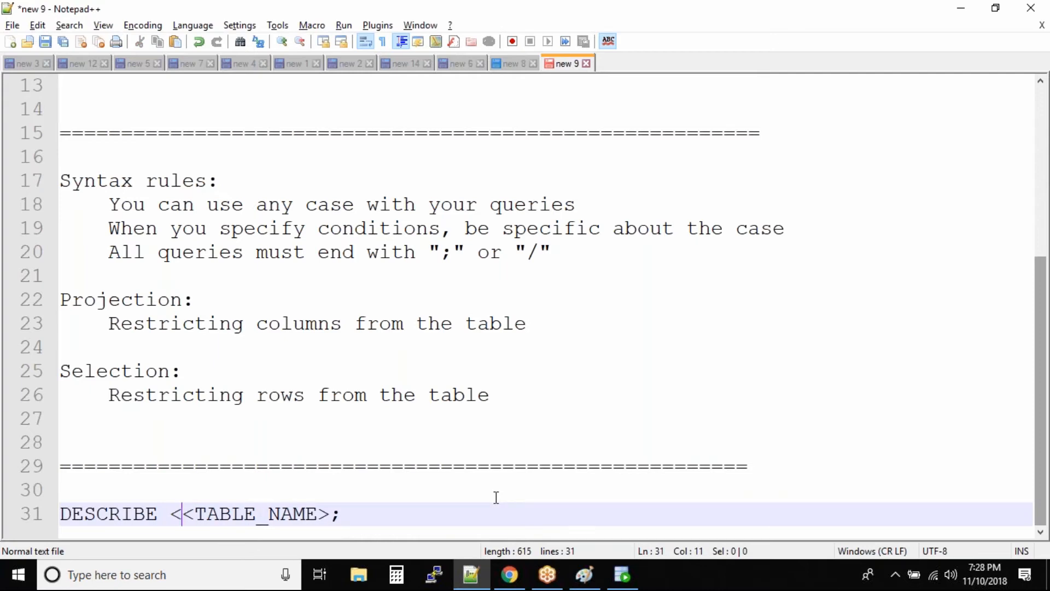
{"action": "type", "text": "owner>."}
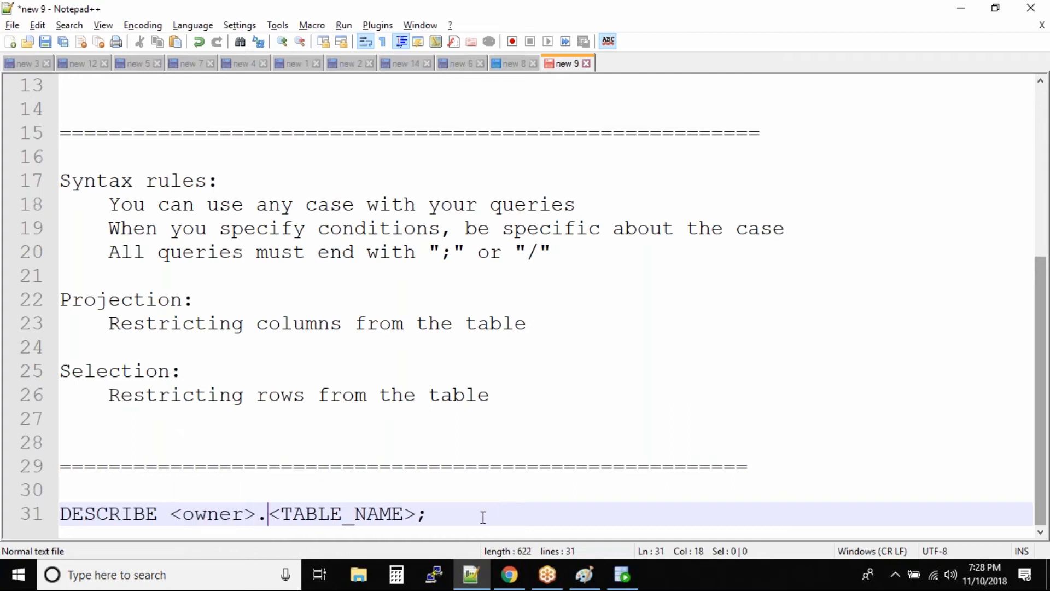
{"action": "left_click", "coordinate": [429, 515]}
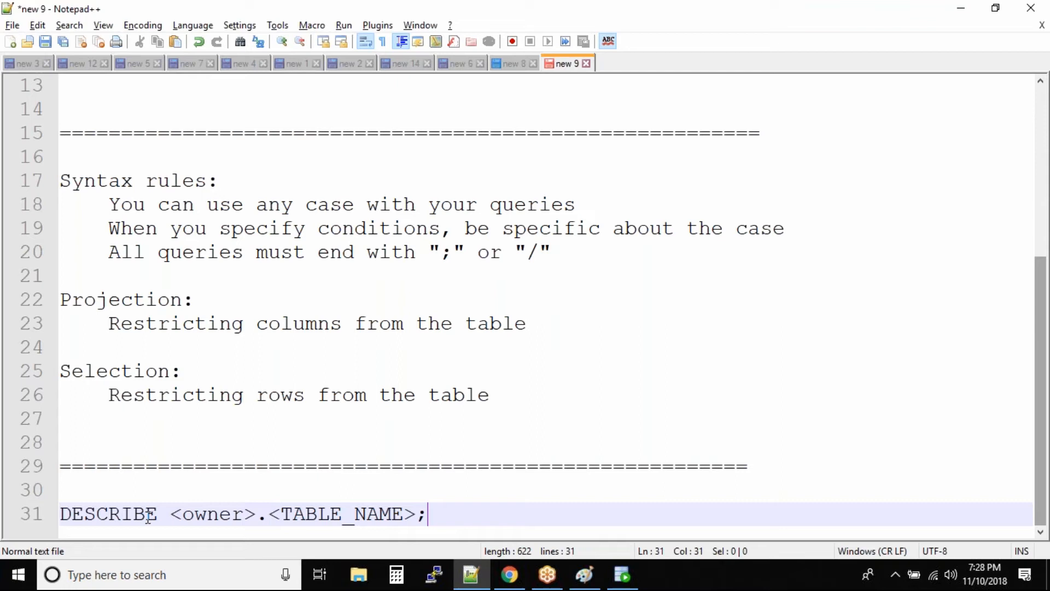
{"action": "double_click", "coordinate": [107, 514]}
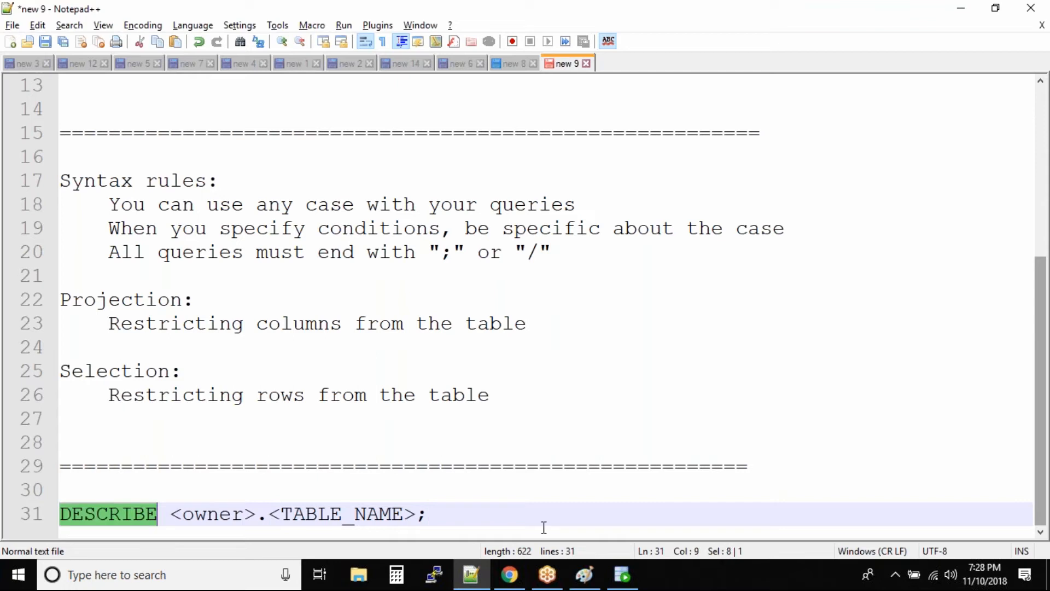
{"action": "left_click", "coordinate": [428, 514]}
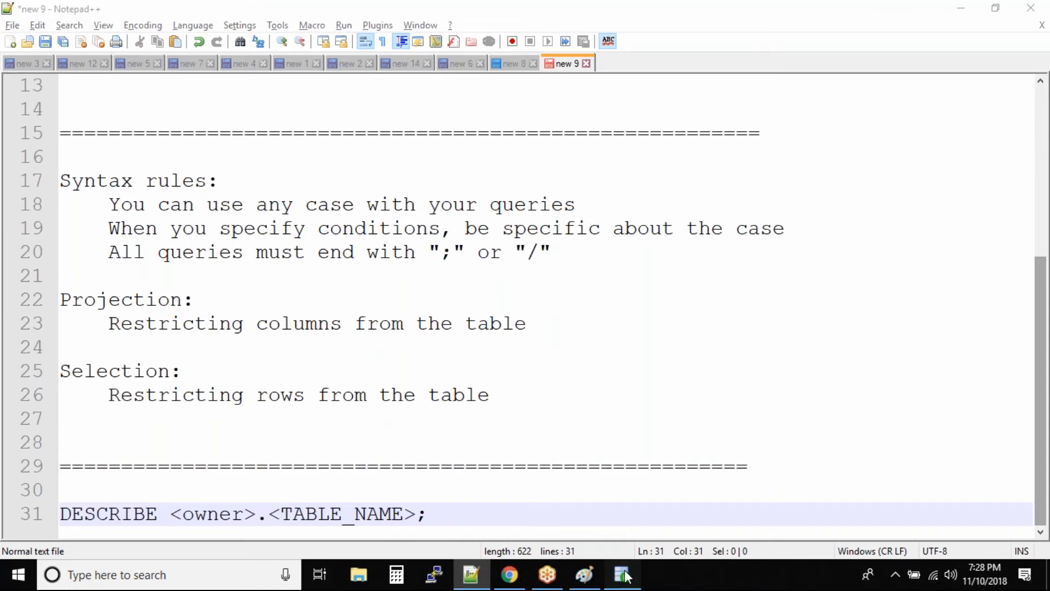
Back in the worksheet, write DESCRIBE HR.EMPLOYEES; and run it as a script
{"action": "left_click", "coordinate": [621, 574]}
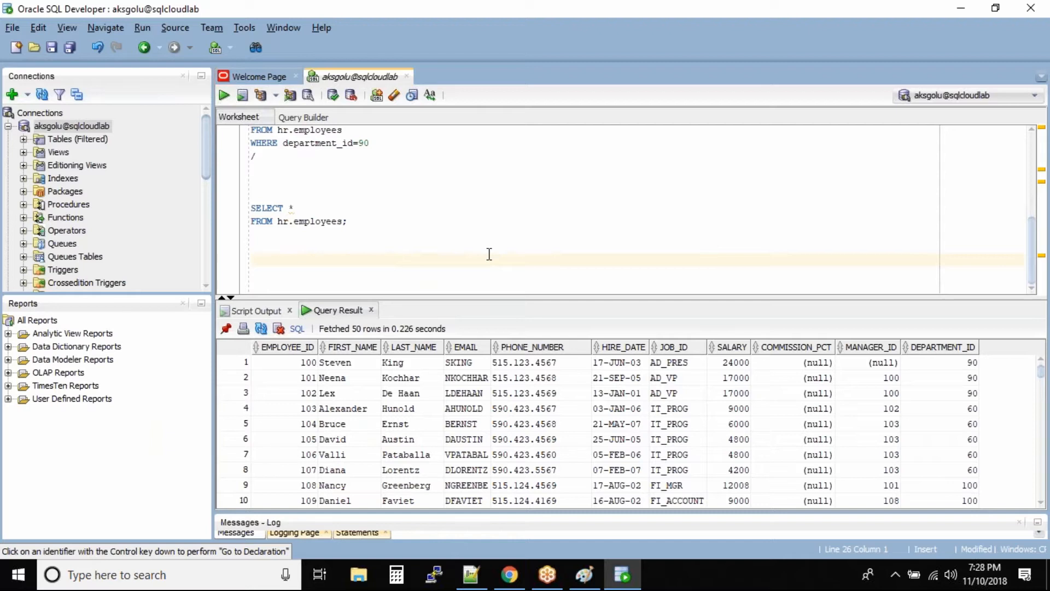
{"action": "type", "text": "DESCRI"}
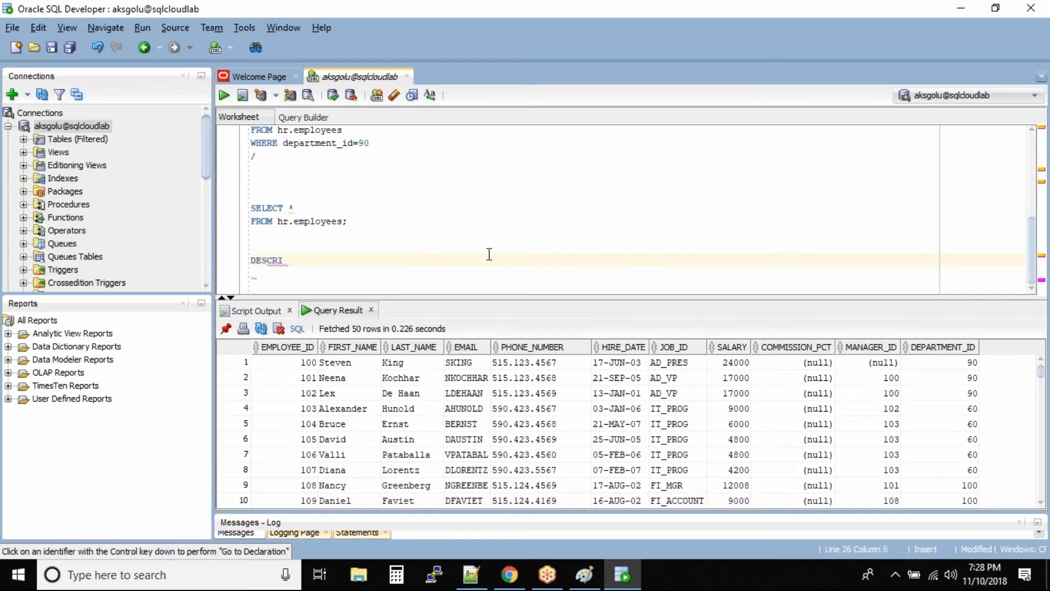
{"action": "type", "text": "BE"}
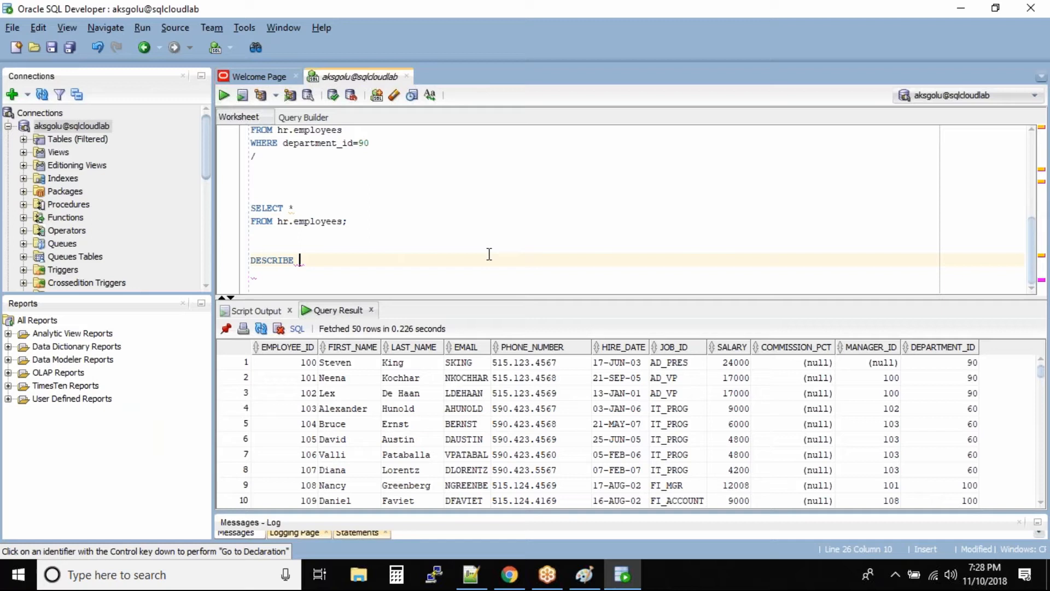
{"action": "type", "text": "HR."}
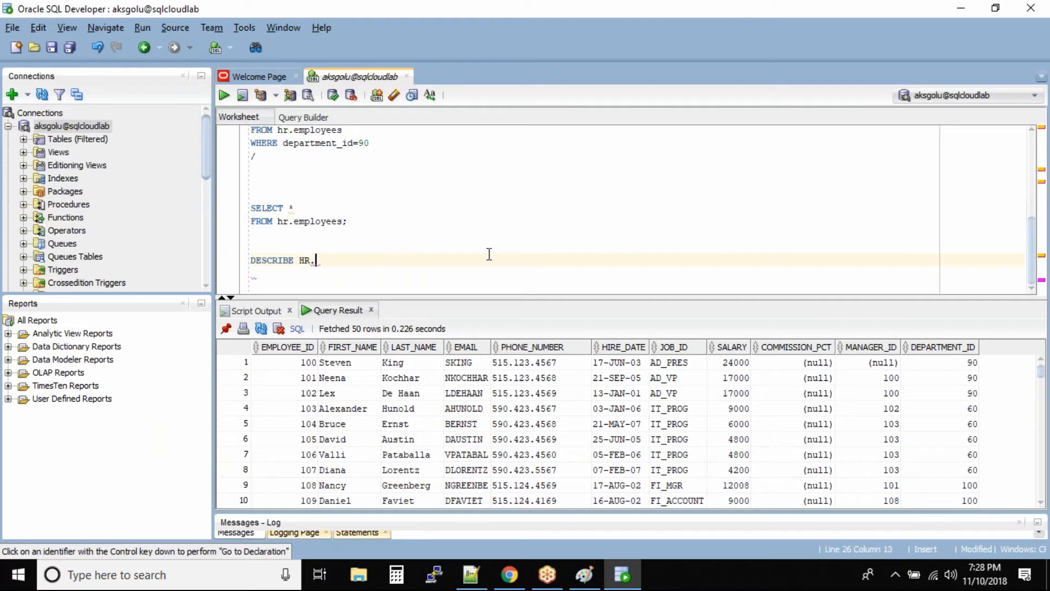
{"action": "type", "text": "EMPLOYEES;"}
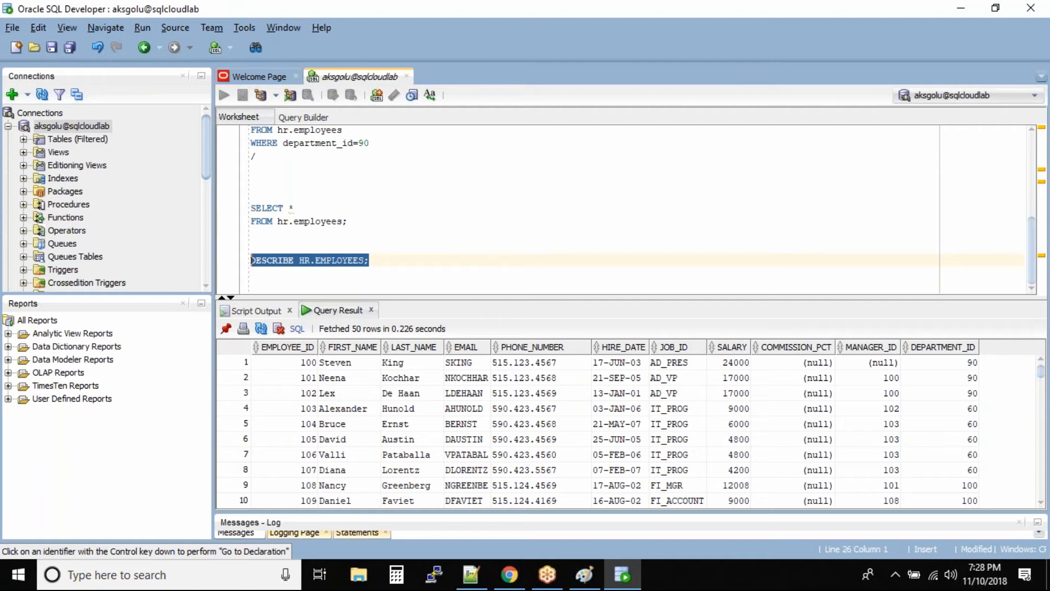
{"action": "left_click", "coordinate": [224, 96]}
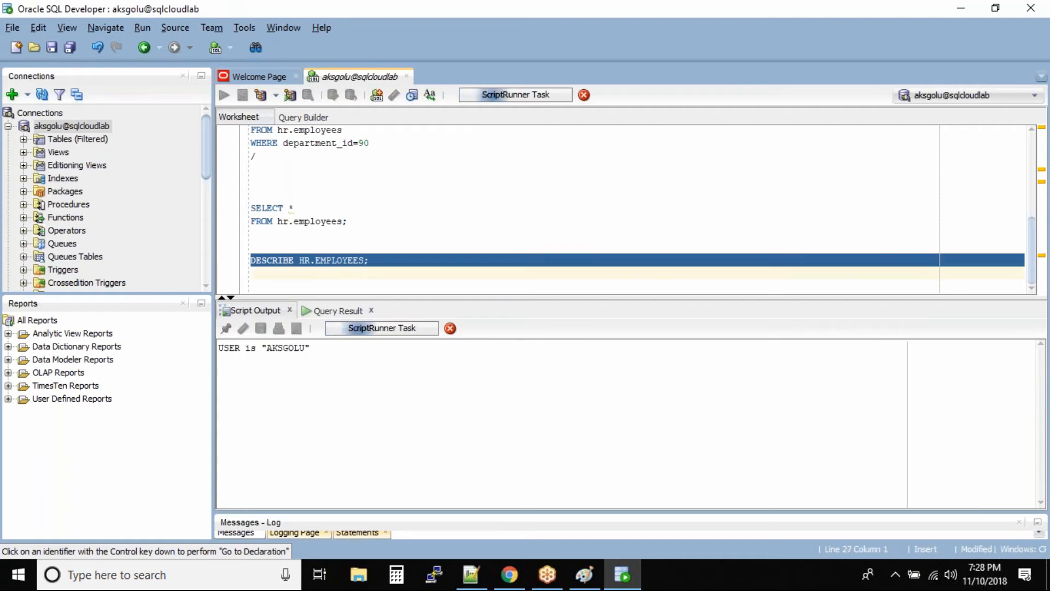
Review the Script Output listing of HR.EMPLOYEES columns, highlighting the JOB_ID column name
{"action": "left_click", "coordinate": [242, 94]}
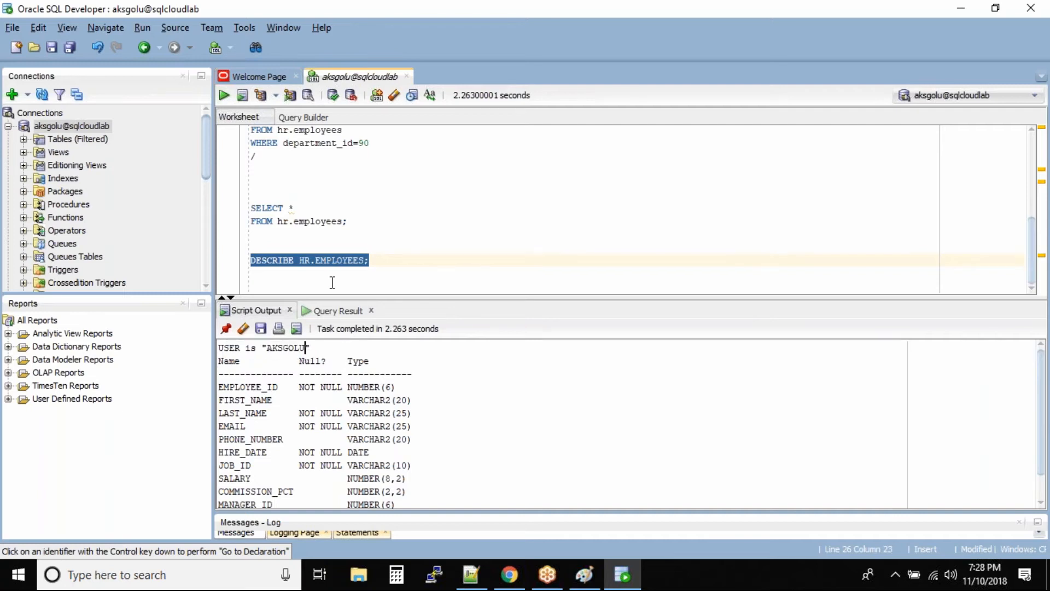
{"action": "left_click", "coordinate": [335, 373]}
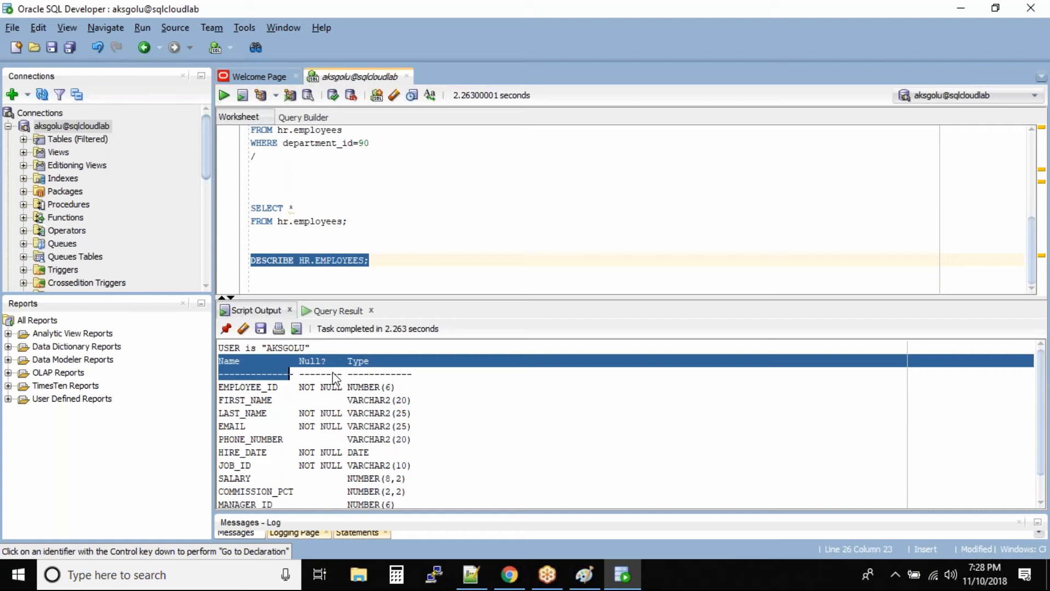
{"action": "scroll", "scroll_direction": "down", "scroll_amount": 3}
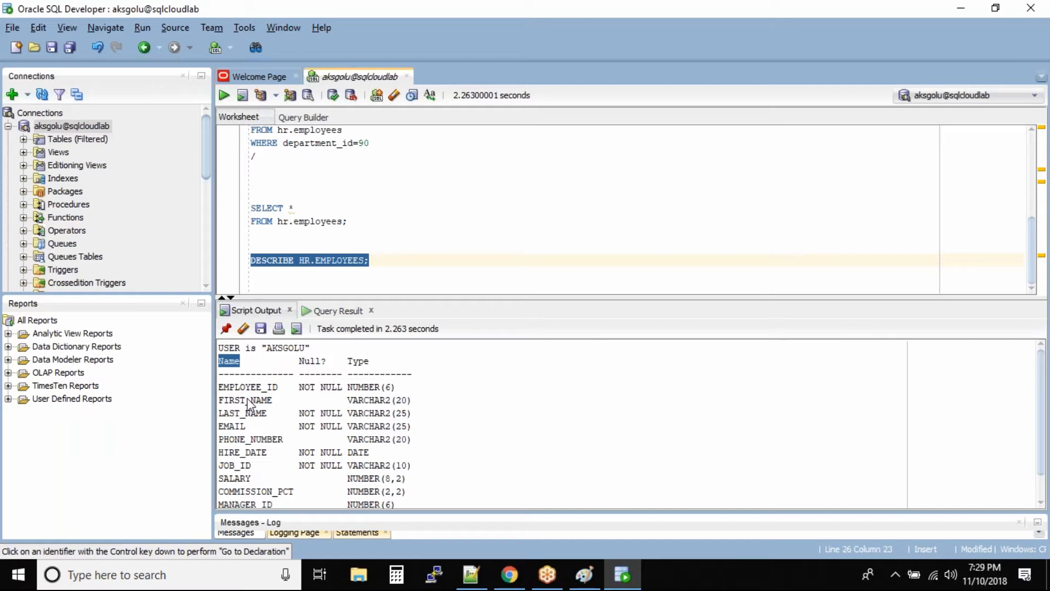
{"action": "left_click", "coordinate": [248, 386]}
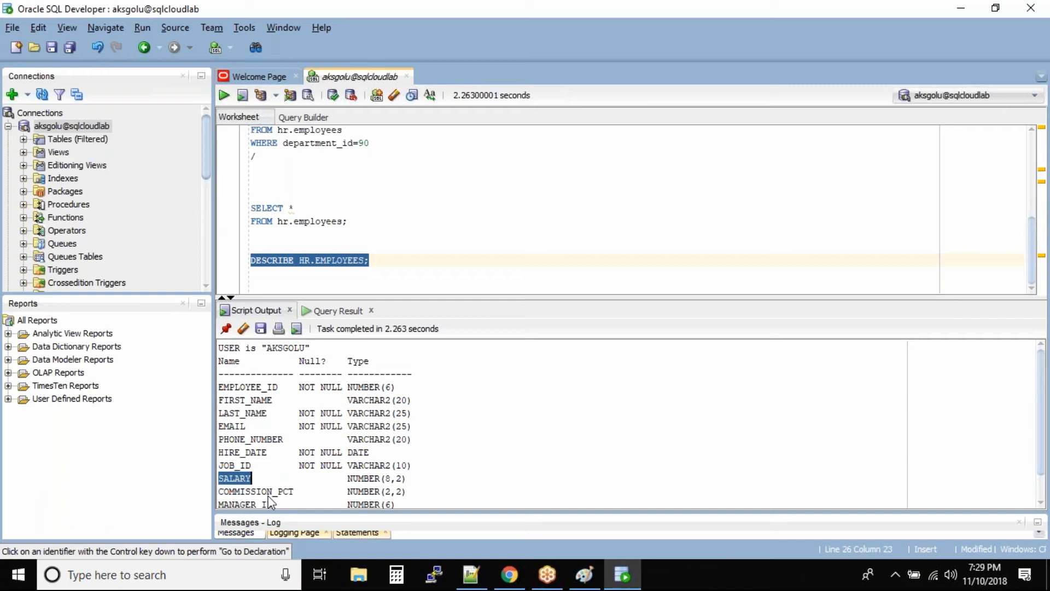
{"action": "scroll", "scroll_direction": "down", "scroll_amount": 3}
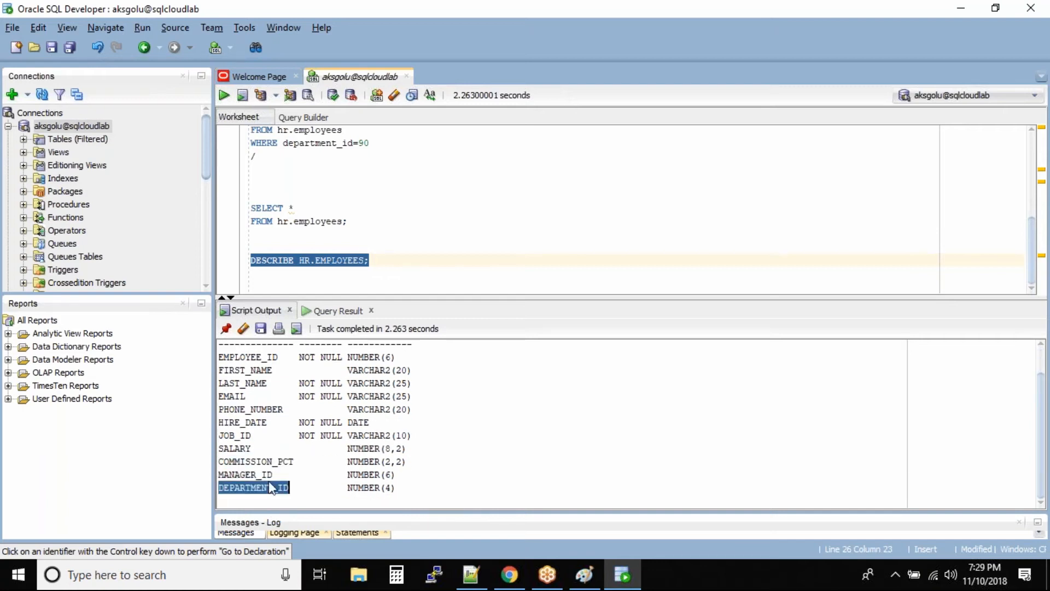
{"action": "scroll", "scroll_direction": "up", "scroll_amount": 3}
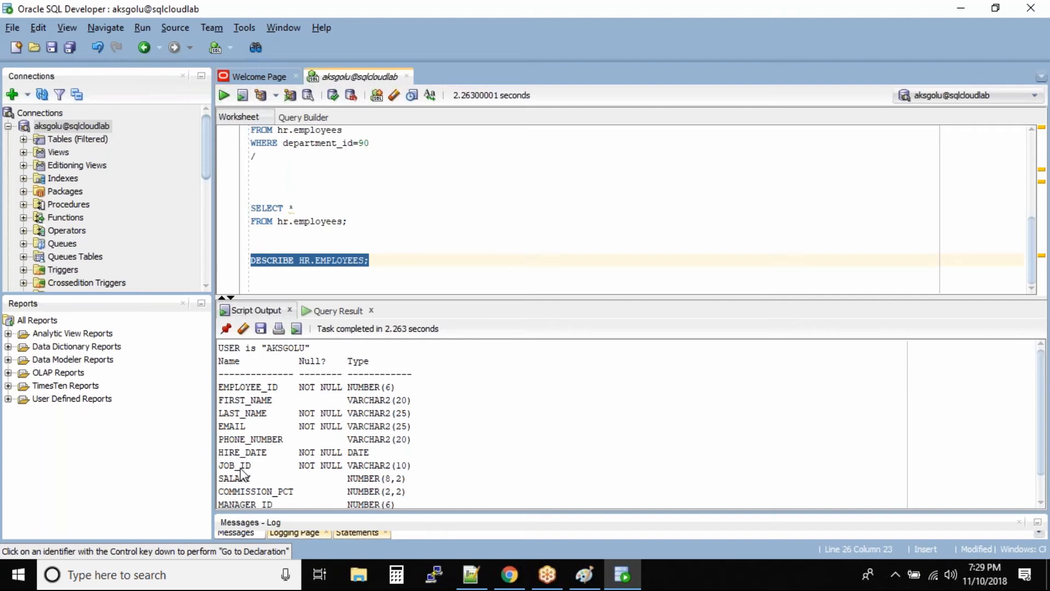
{"action": "double_click", "coordinate": [309, 361]}
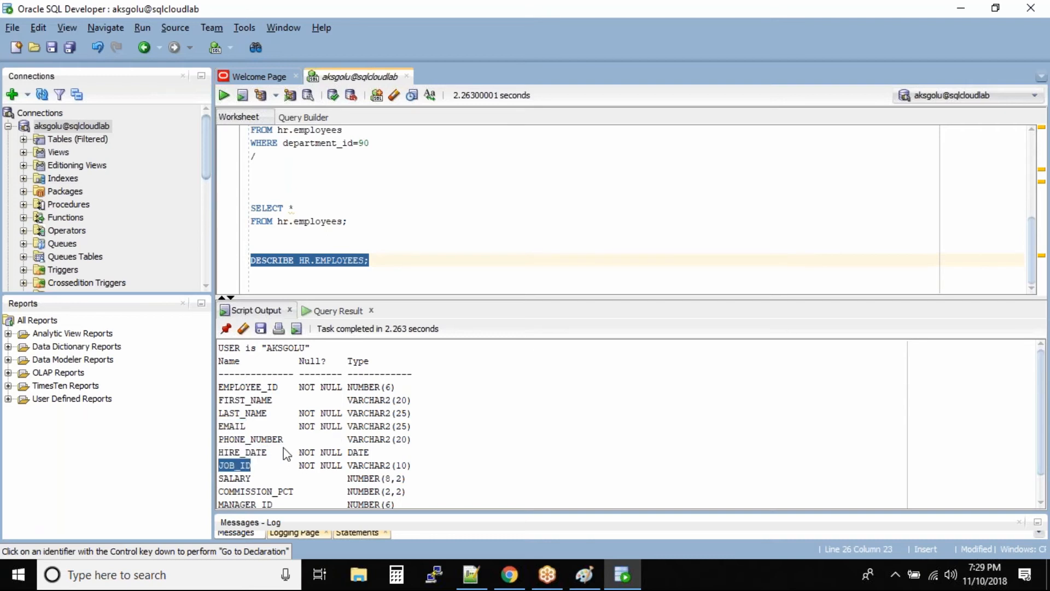
Scroll further through the output and highlight the scale digit in SALARY's NUMBER(8,2) type
{"action": "scroll", "scroll_direction": "down", "scroll_amount": 3}
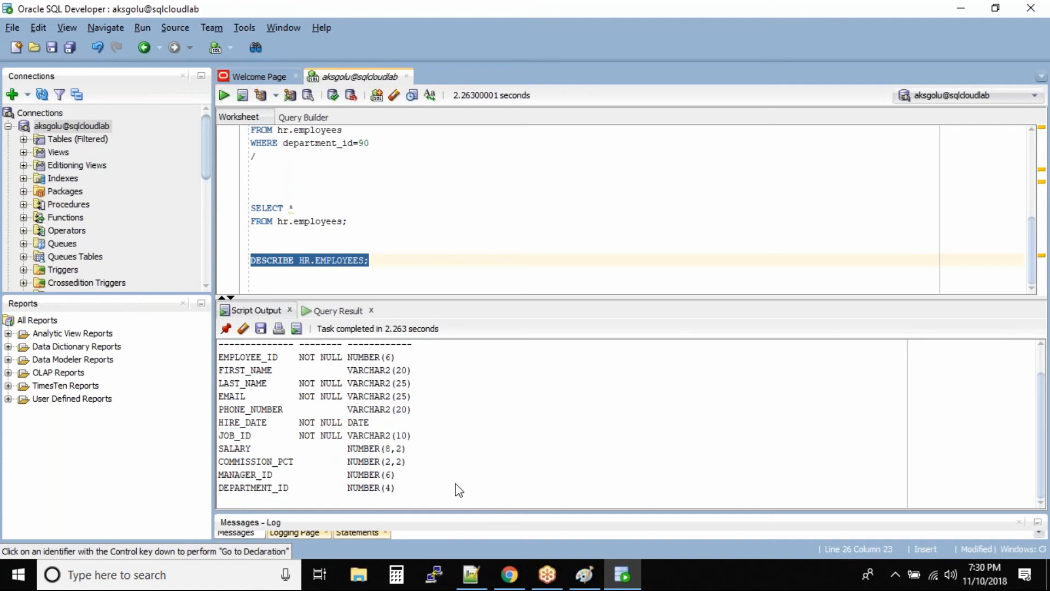
{"action": "mouse_move", "coordinate": [479, 514]}
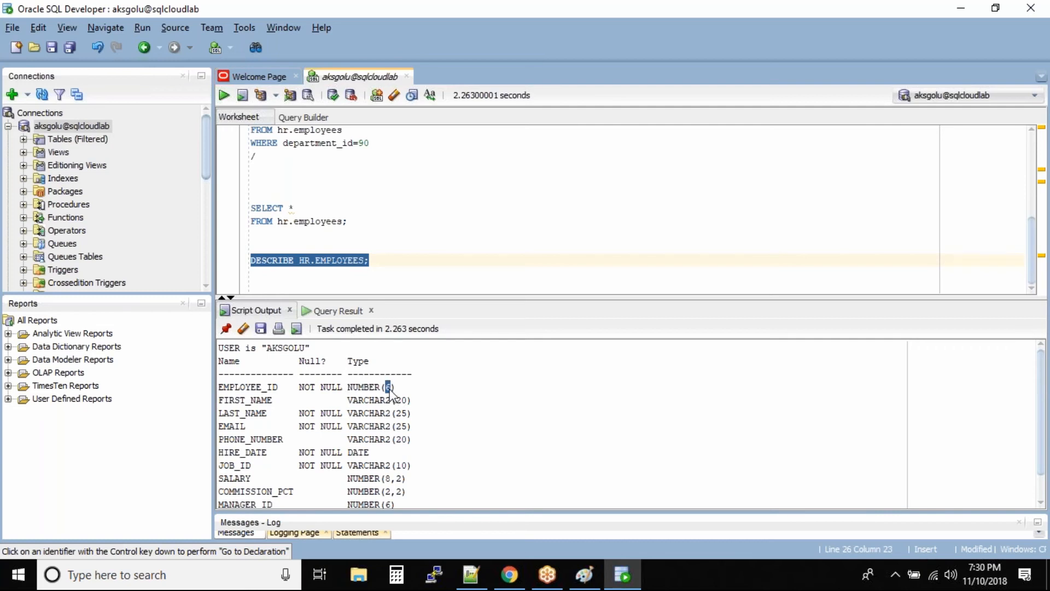
{"action": "mouse_move", "coordinate": [239, 403]}
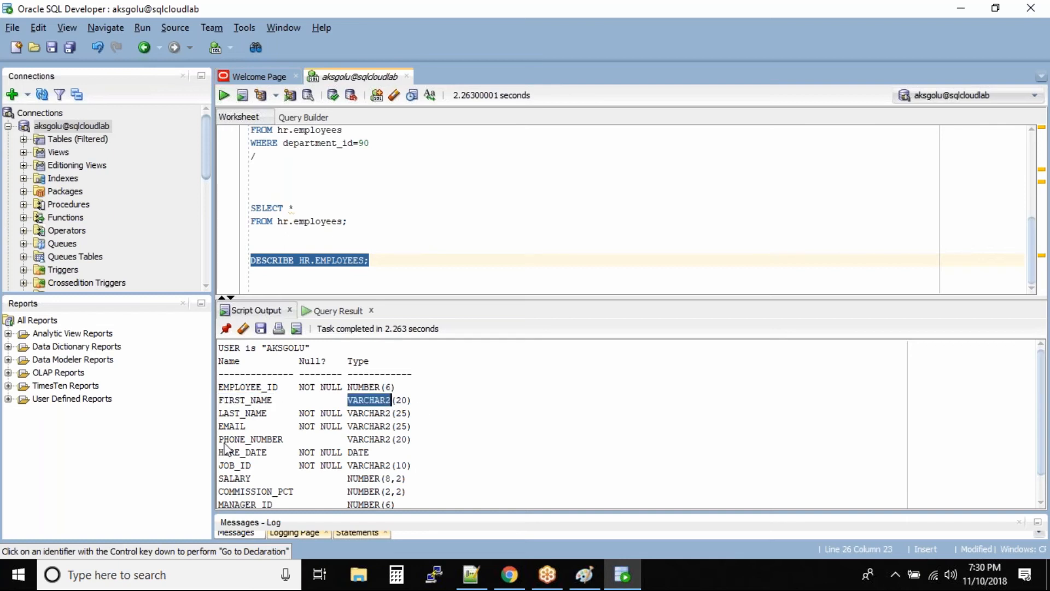
{"action": "mouse_move", "coordinate": [368, 414]}
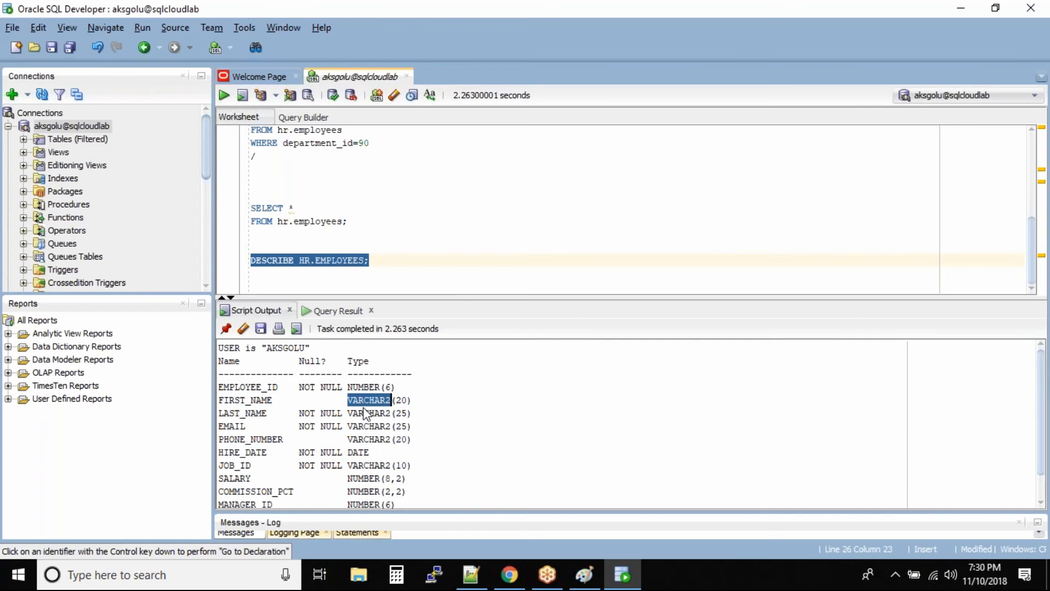
{"action": "mouse_move", "coordinate": [371, 408]}
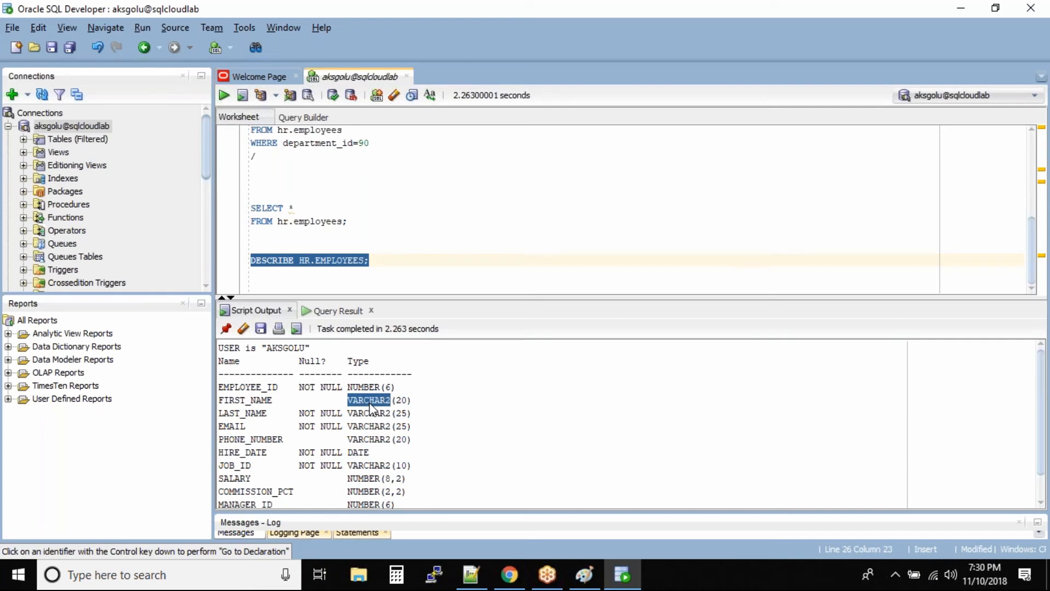
{"action": "mouse_move", "coordinate": [437, 407]}
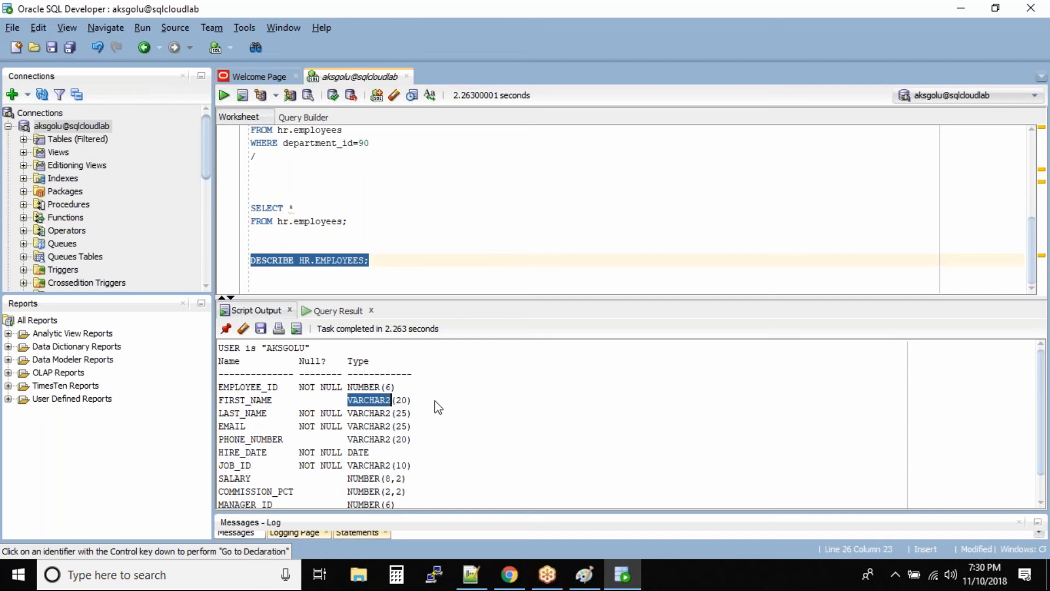
{"action": "scroll", "scroll_direction": "down", "scroll_amount": 3}
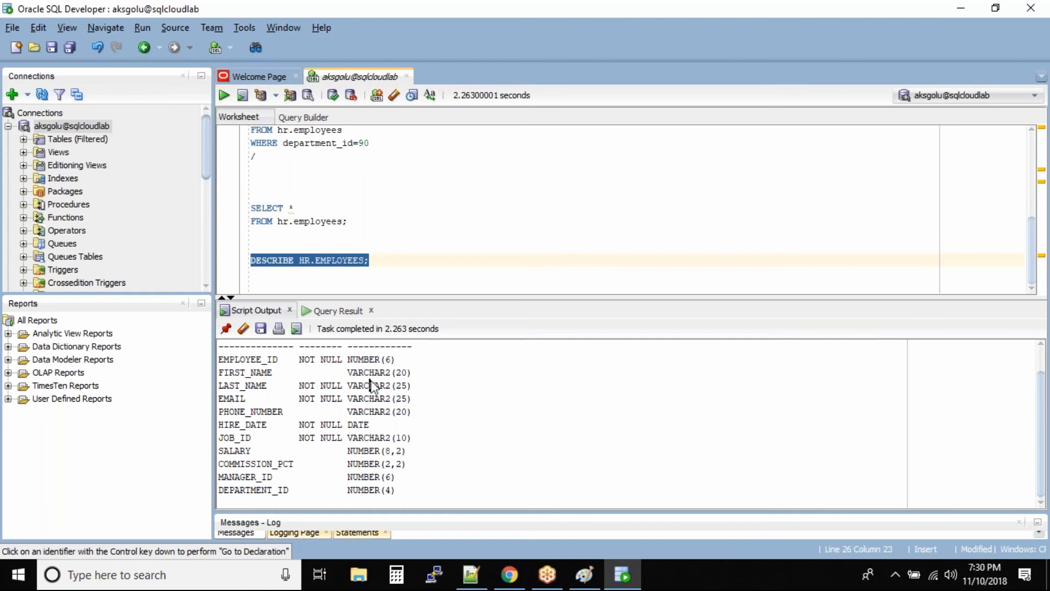
{"action": "double_click", "coordinate": [368, 412]}
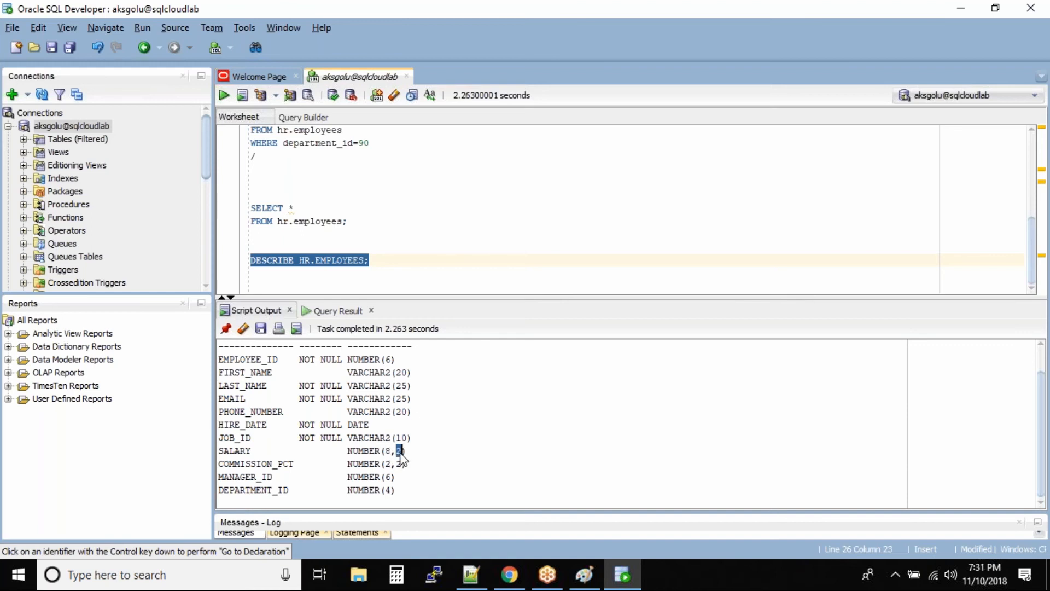
{"action": "mouse_move", "coordinate": [442, 462]}
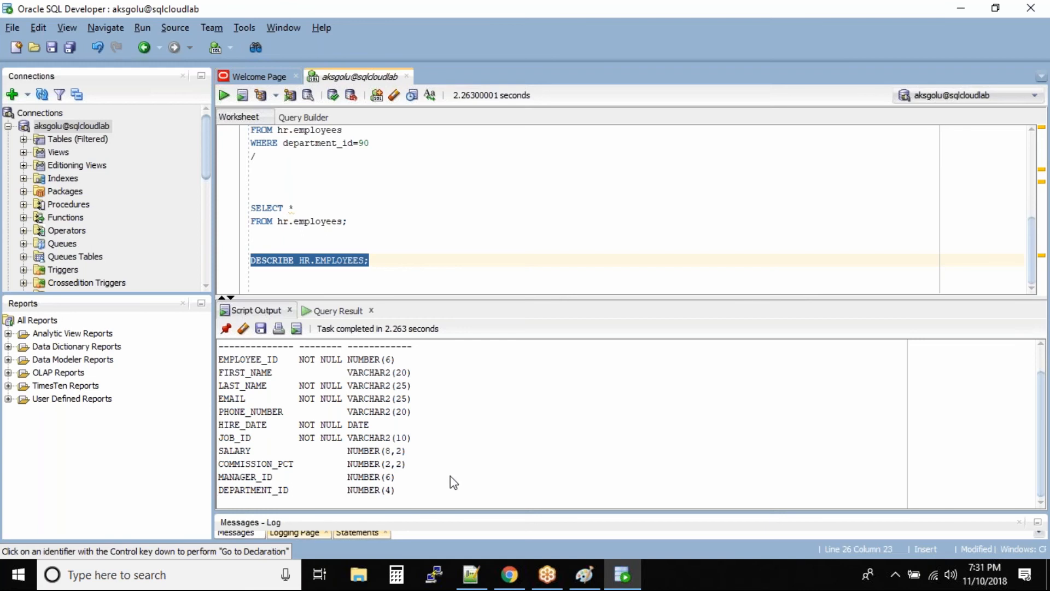
{"action": "mouse_move", "coordinate": [396, 574]}
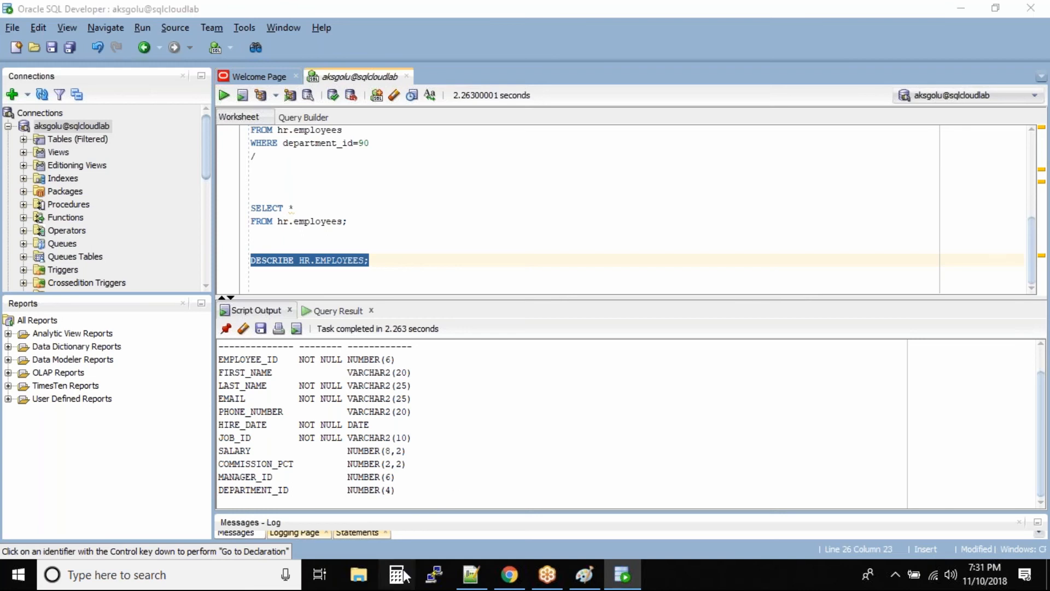
{"action": "left_click", "coordinate": [396, 574]}
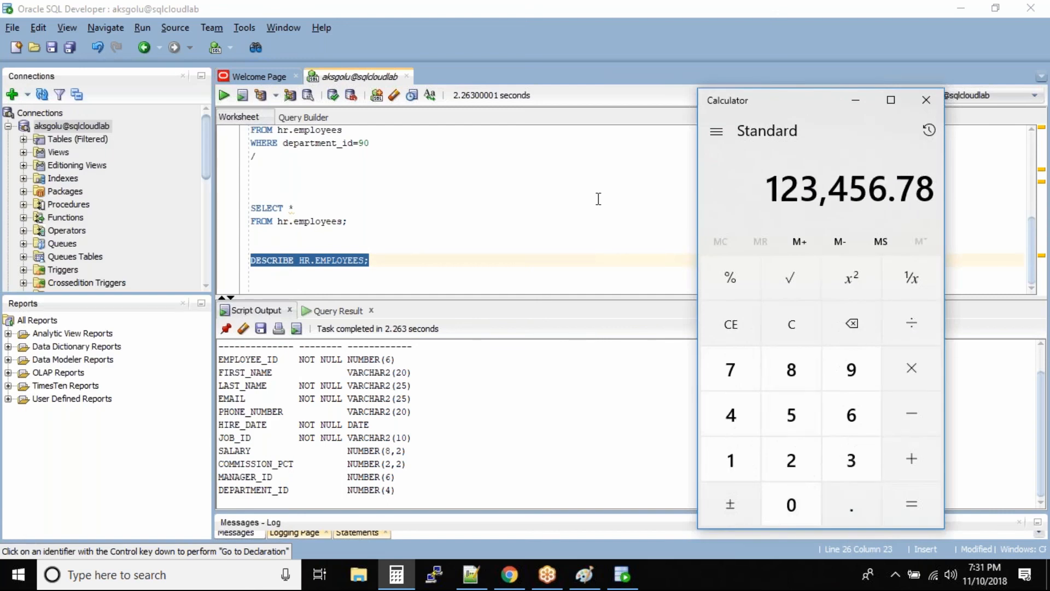
{"action": "mouse_move", "coordinate": [737, 345]}
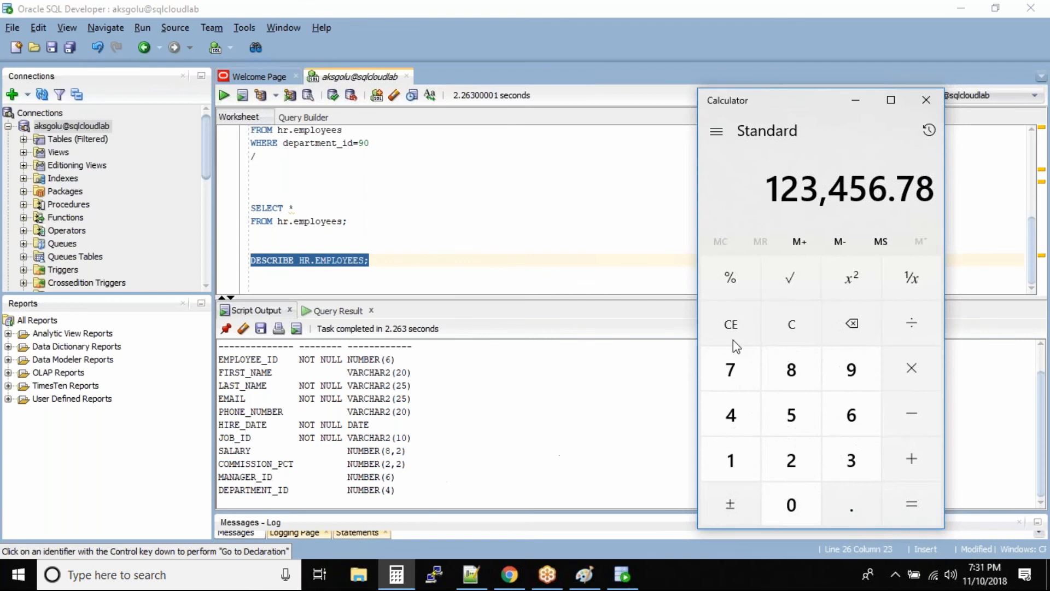
{"action": "mouse_move", "coordinate": [901, 212]}
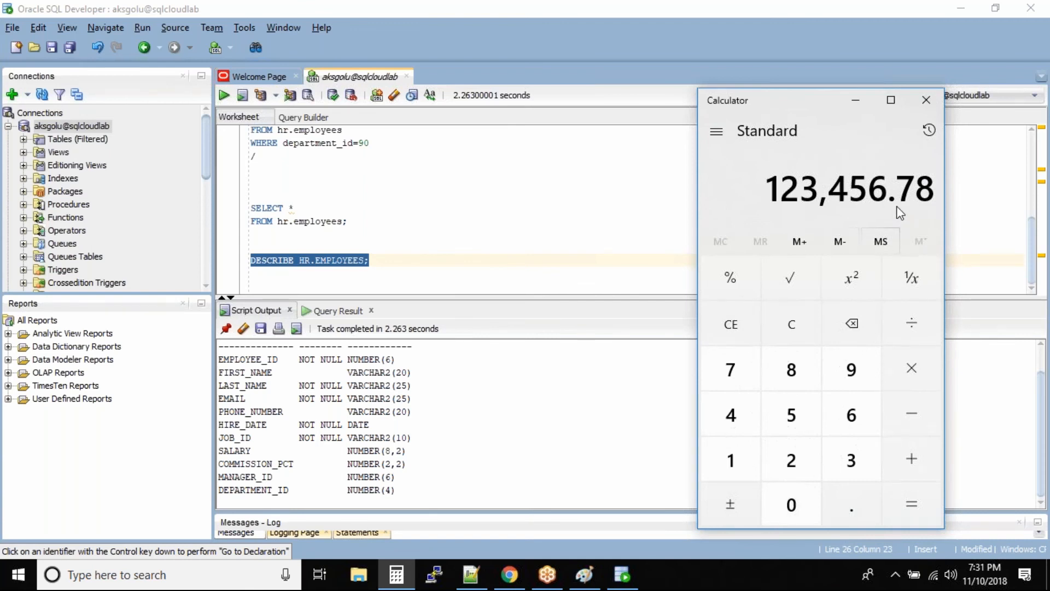
{"action": "mouse_move", "coordinate": [926, 100]}
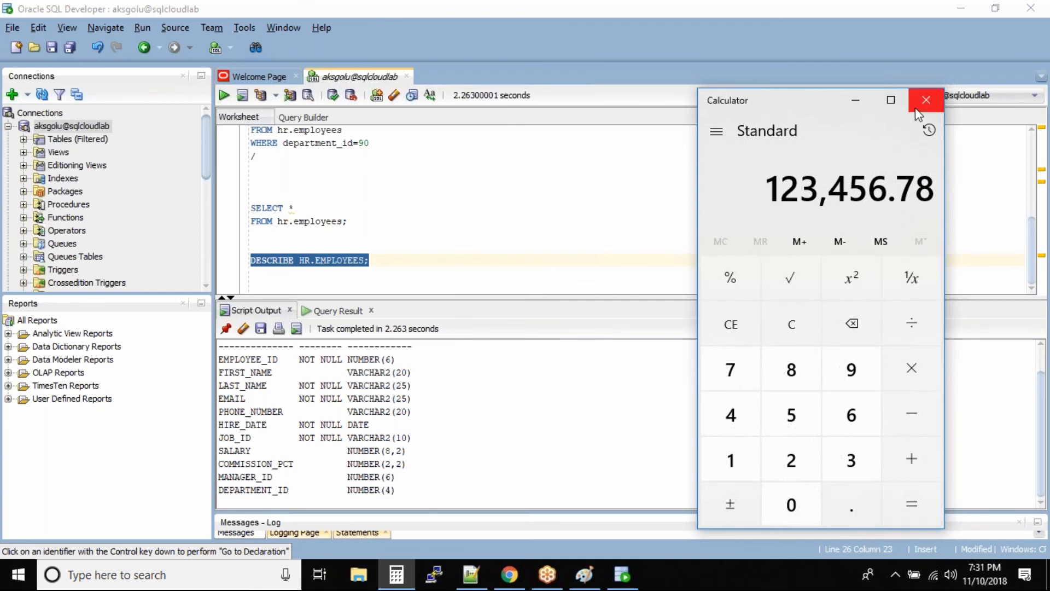
{"action": "left_click", "coordinate": [927, 100]}
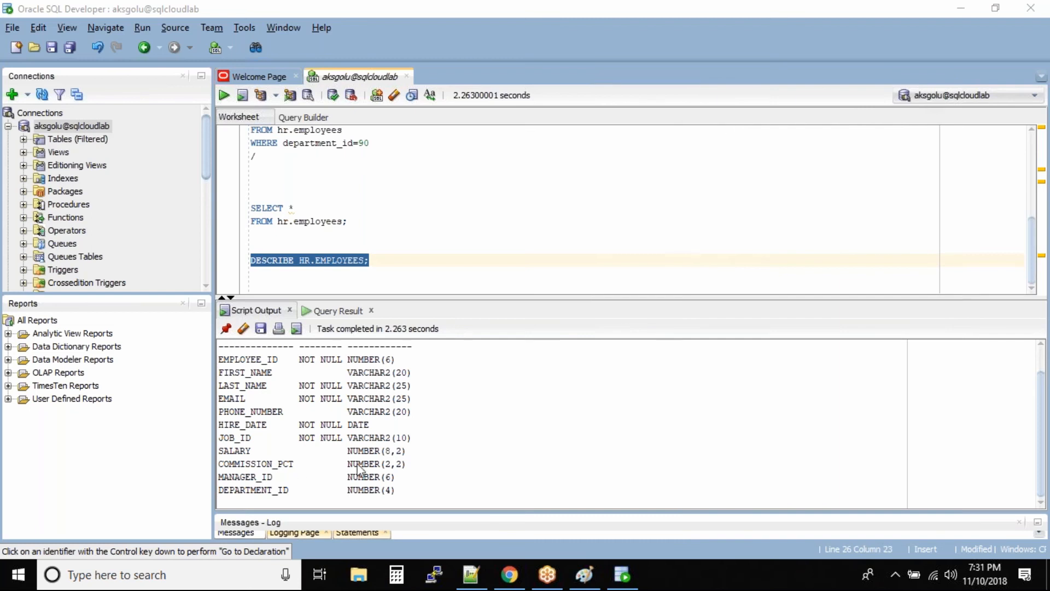
{"action": "mouse_move", "coordinate": [240, 494]}
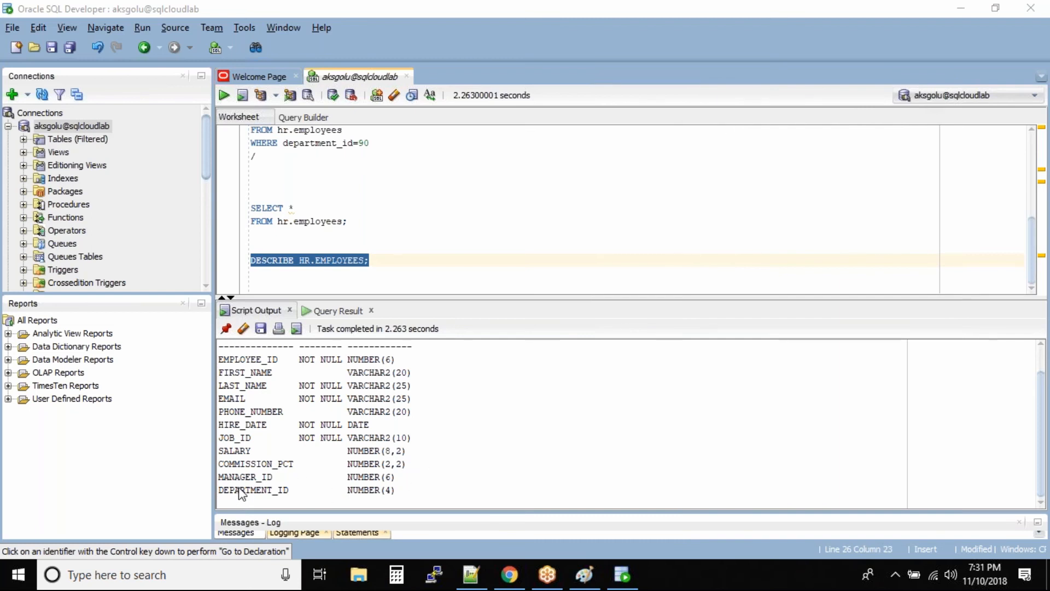
{"action": "mouse_move", "coordinate": [319, 502]}
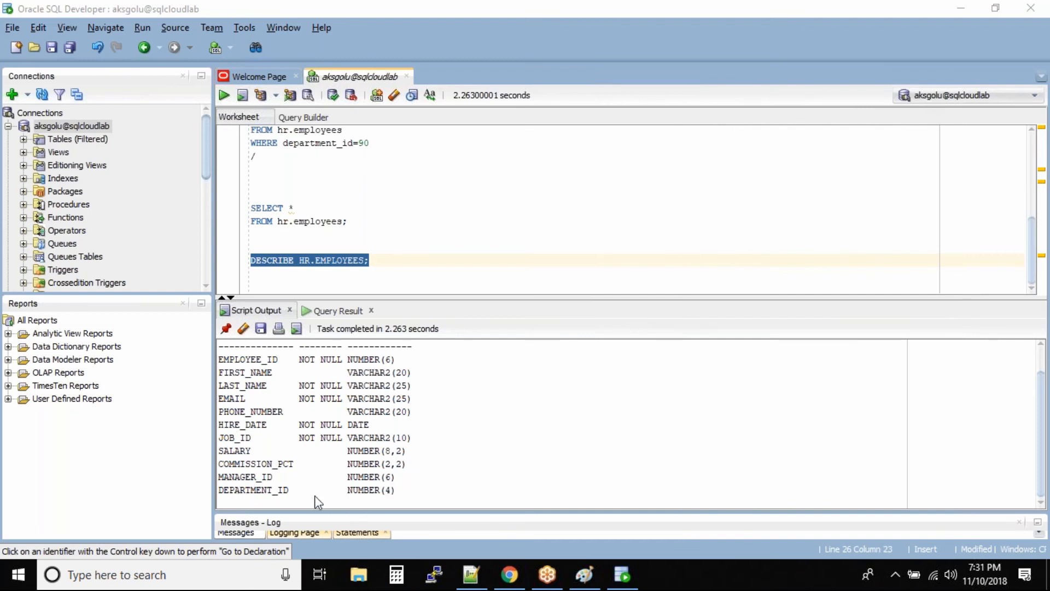
{"action": "mouse_move", "coordinate": [523, 532]}
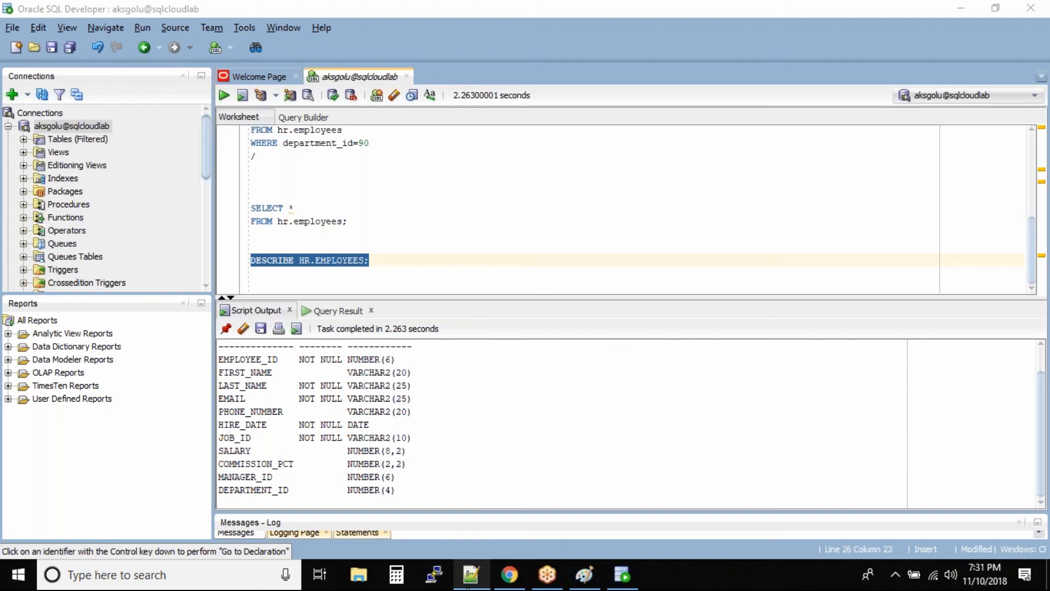
Bring the Notepad++ SQL notes window forward
{"action": "left_click", "coordinate": [471, 574]}
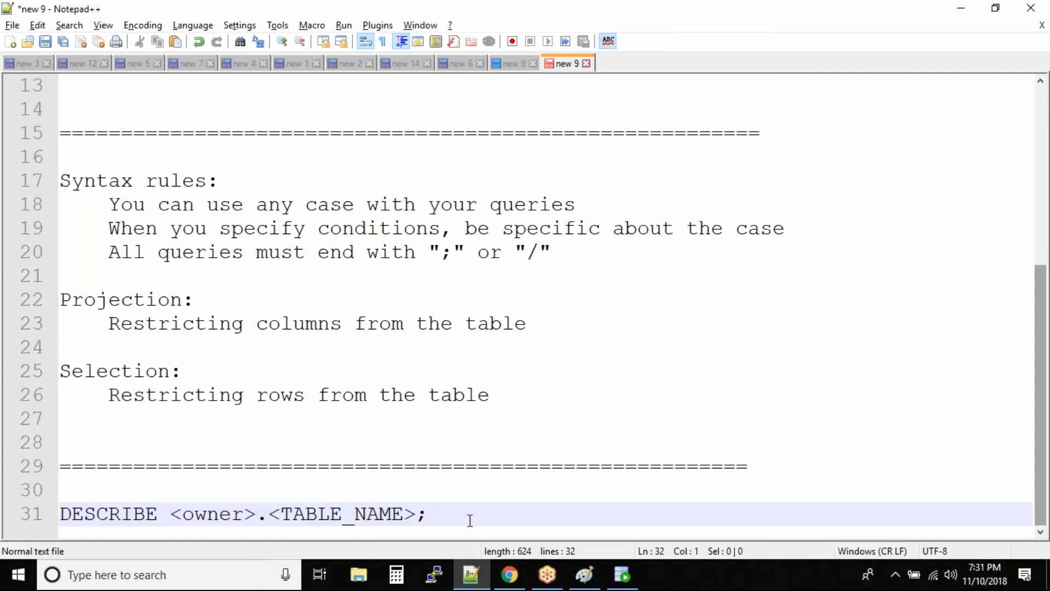
Add the shorthand DESC <owner>.<table_name>; line to the notes, then return to SQL Developer
{"action": "type", "text": "DESC"}
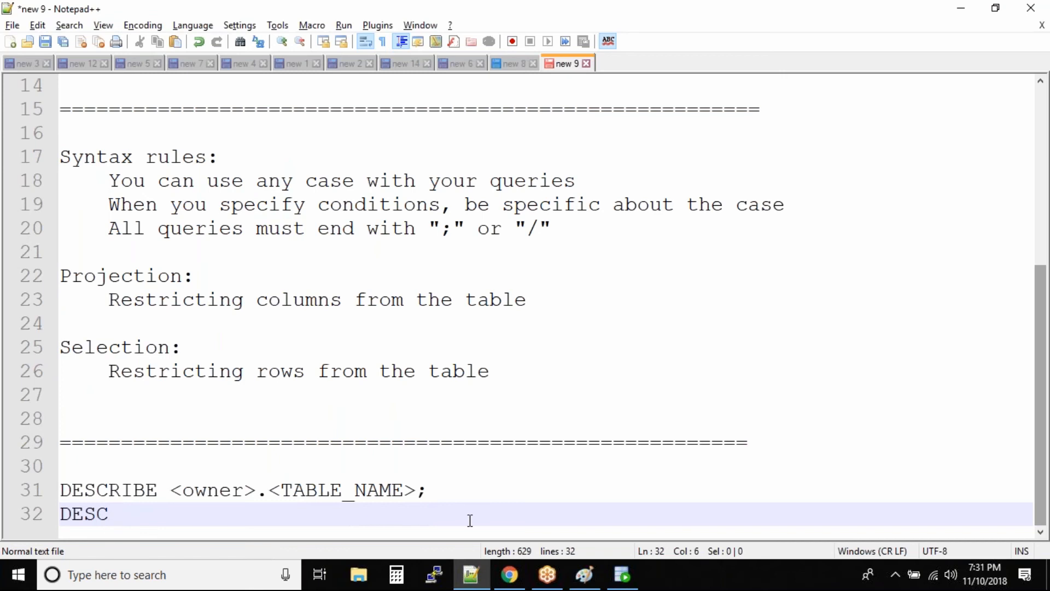
{"action": "type", "text": "<owner"}
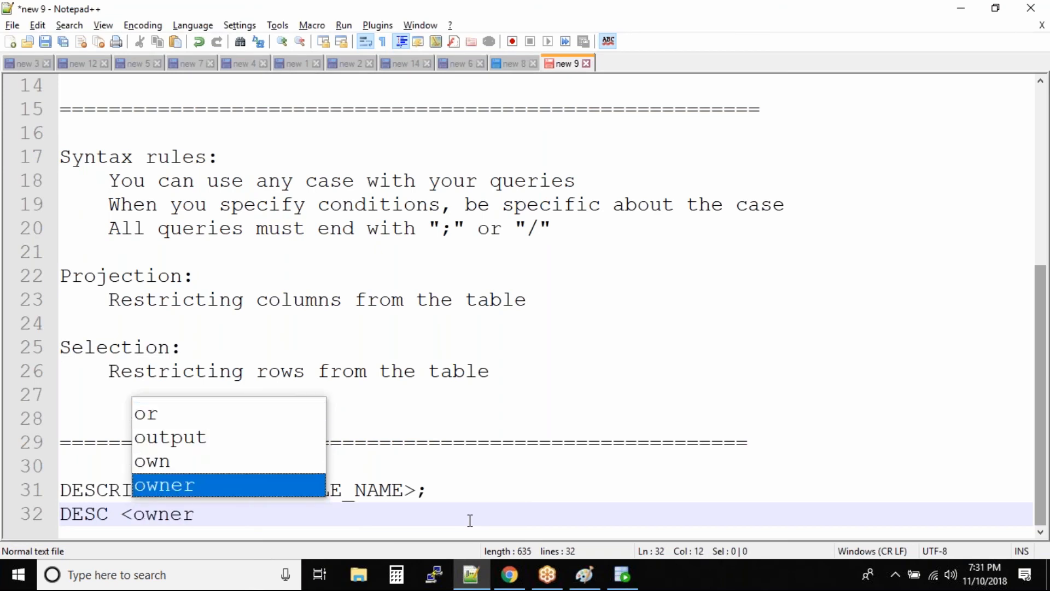
{"action": "type", "text": ">.<table_name>"}
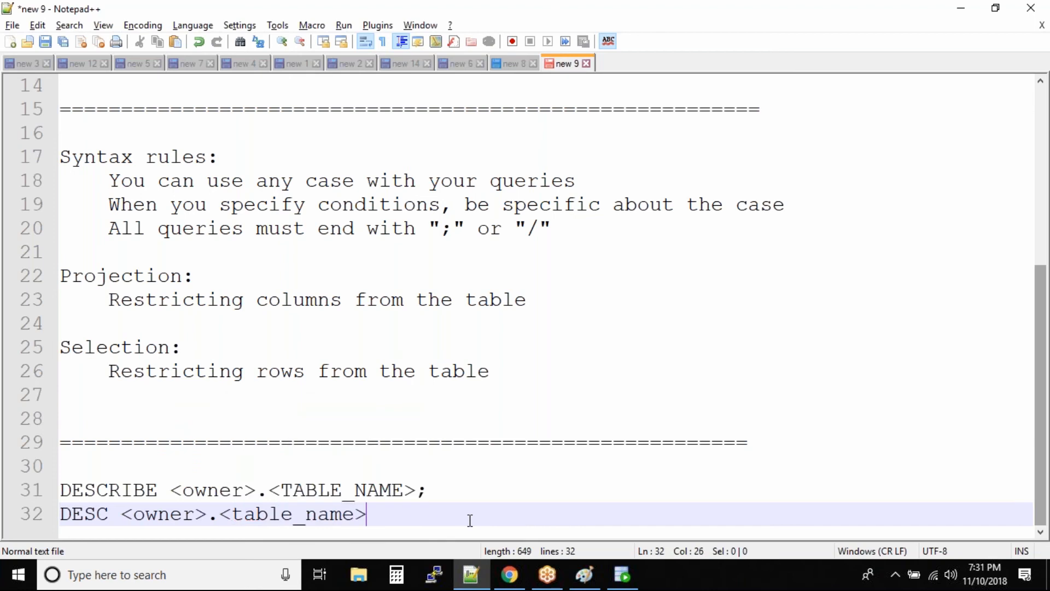
{"action": "type", "text": ";"}
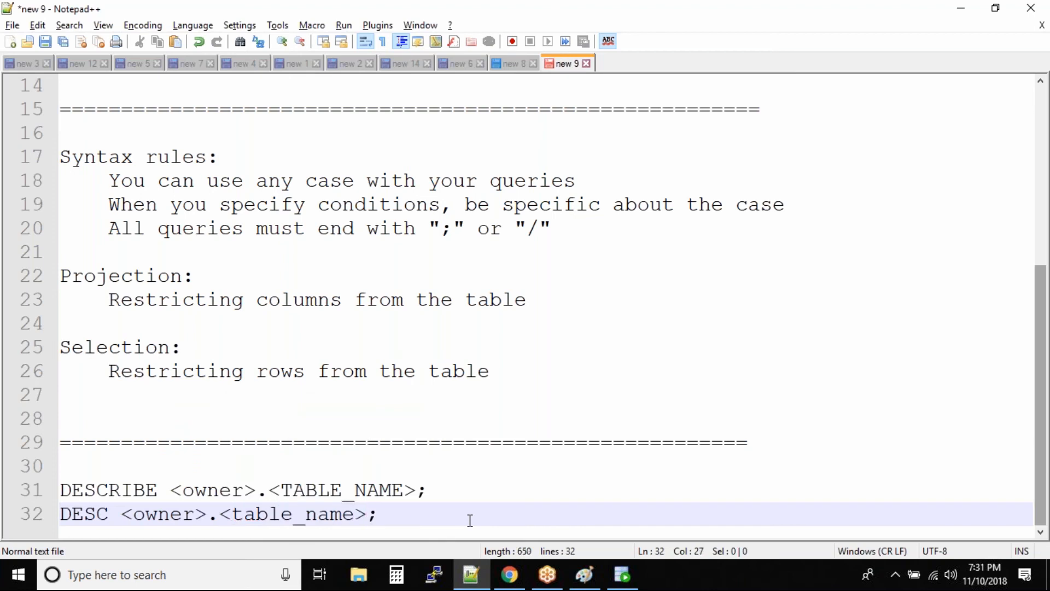
{"action": "mouse_move", "coordinate": [614, 536]}
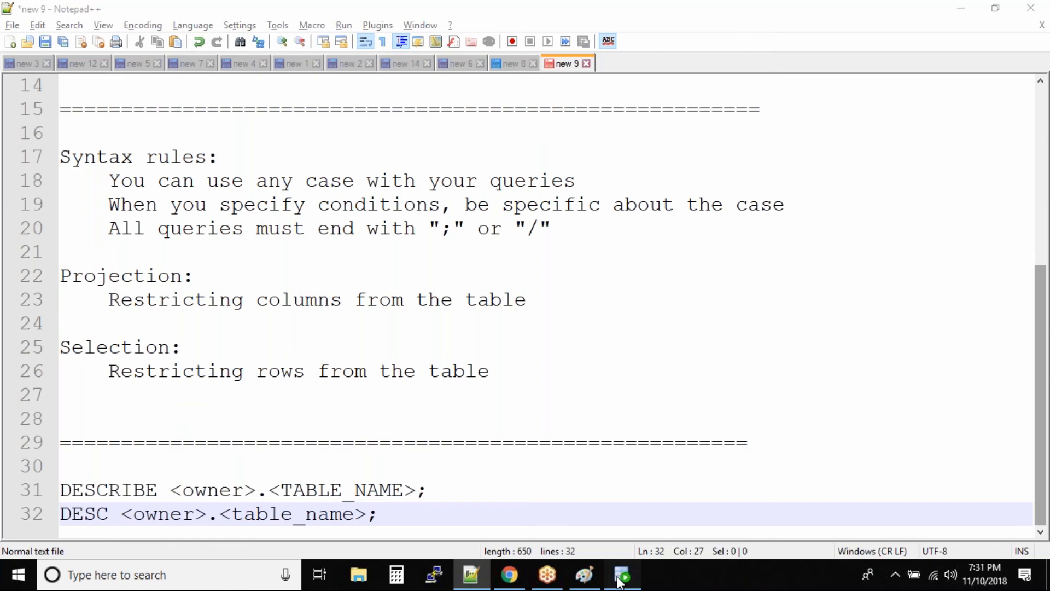
{"action": "left_click", "coordinate": [623, 575]}
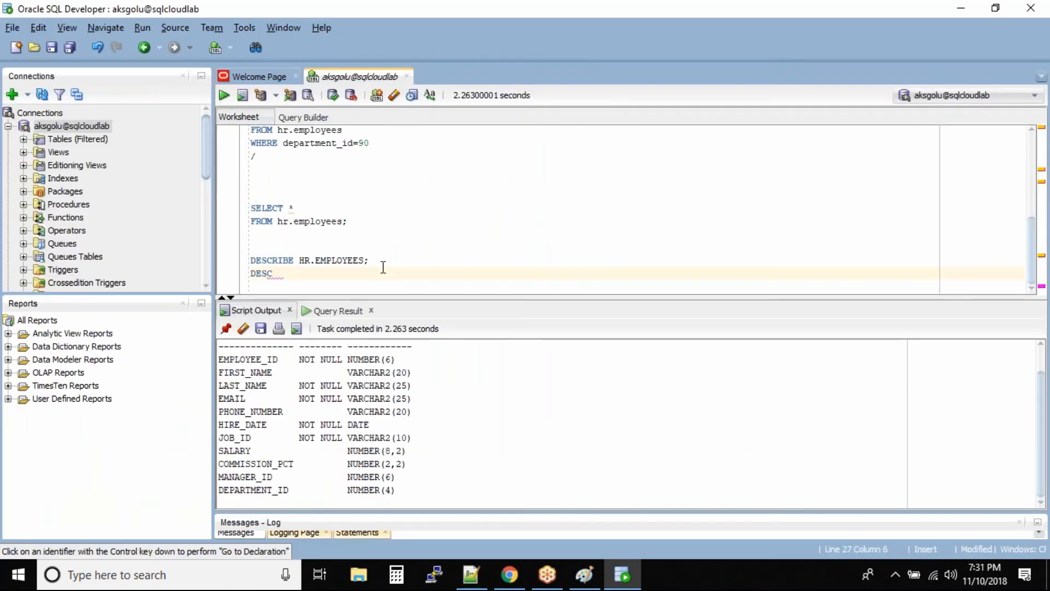
Run DESC HR.JOBS; and highlight NULL in the JOB_TITLE row of the output
{"action": "type", "text": "HR.JOBS;"}
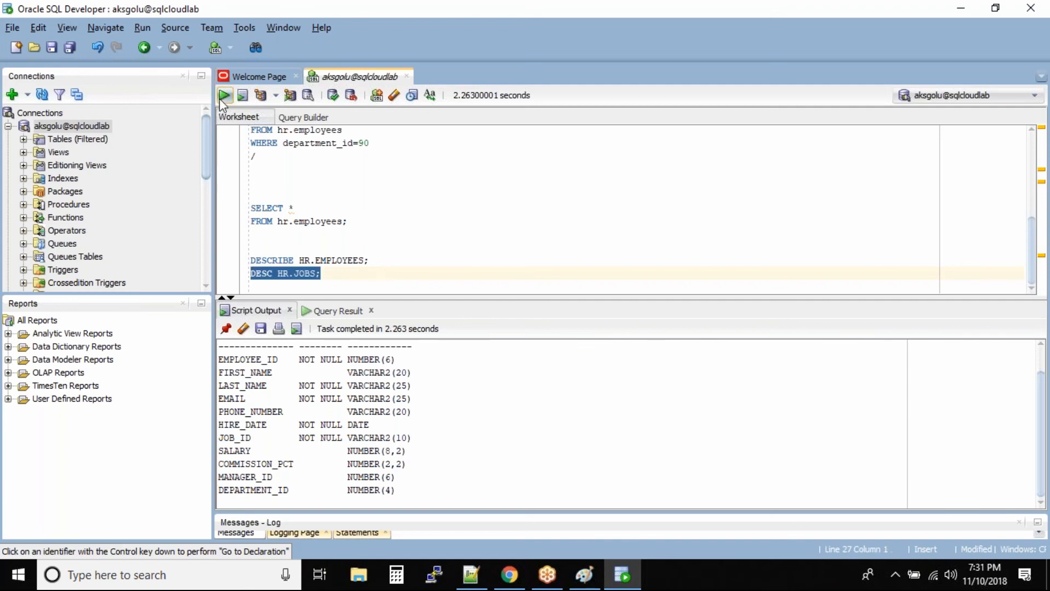
{"action": "left_click", "coordinate": [224, 94]}
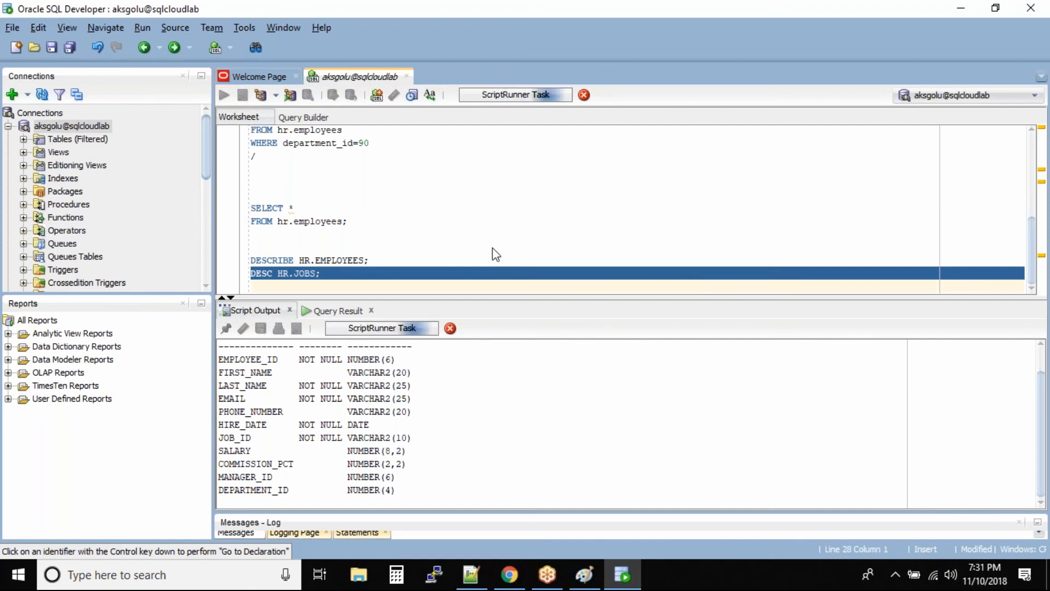
{"action": "left_click", "coordinate": [223, 94]}
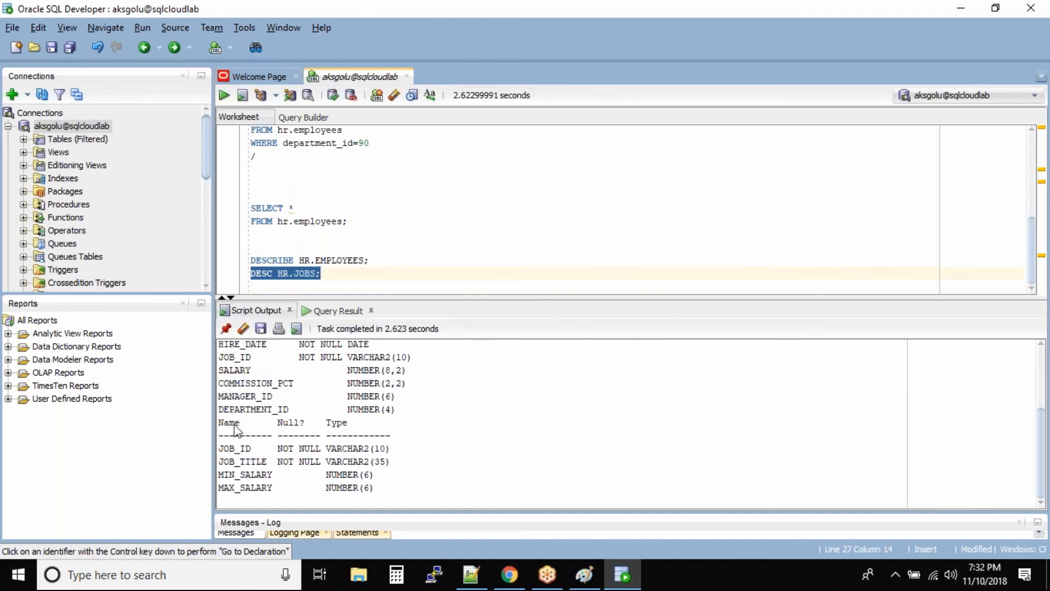
{"action": "double_click", "coordinate": [234, 448]}
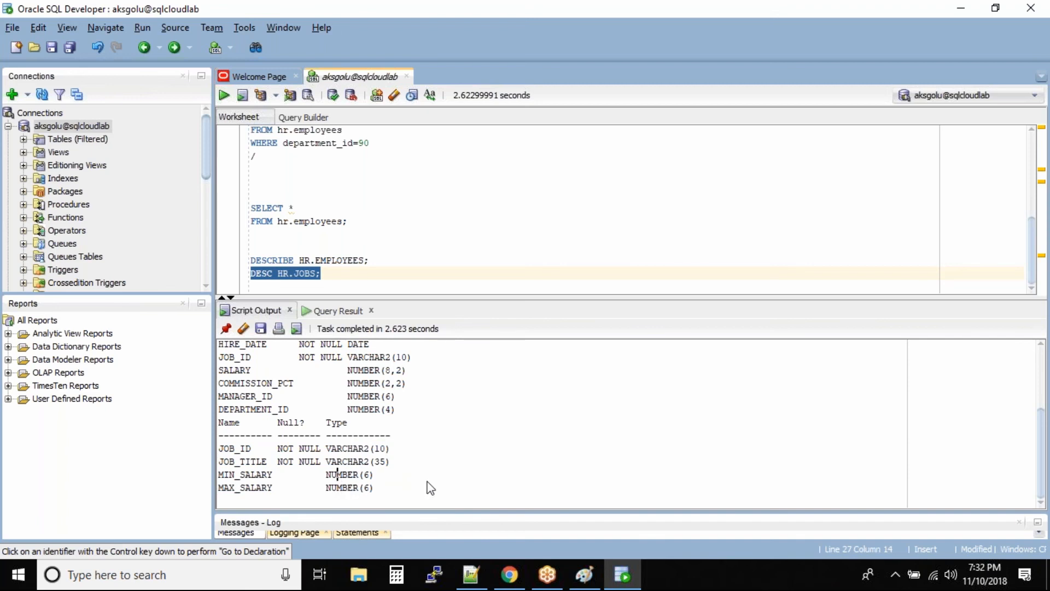
{"action": "mouse_move", "coordinate": [237, 464]}
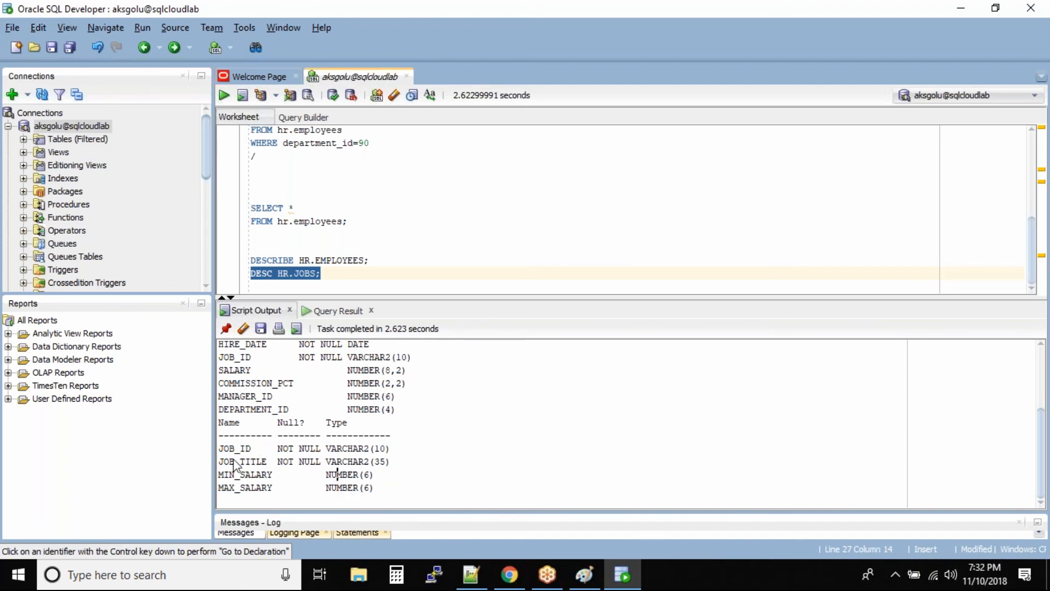
{"action": "double_click", "coordinate": [309, 461]}
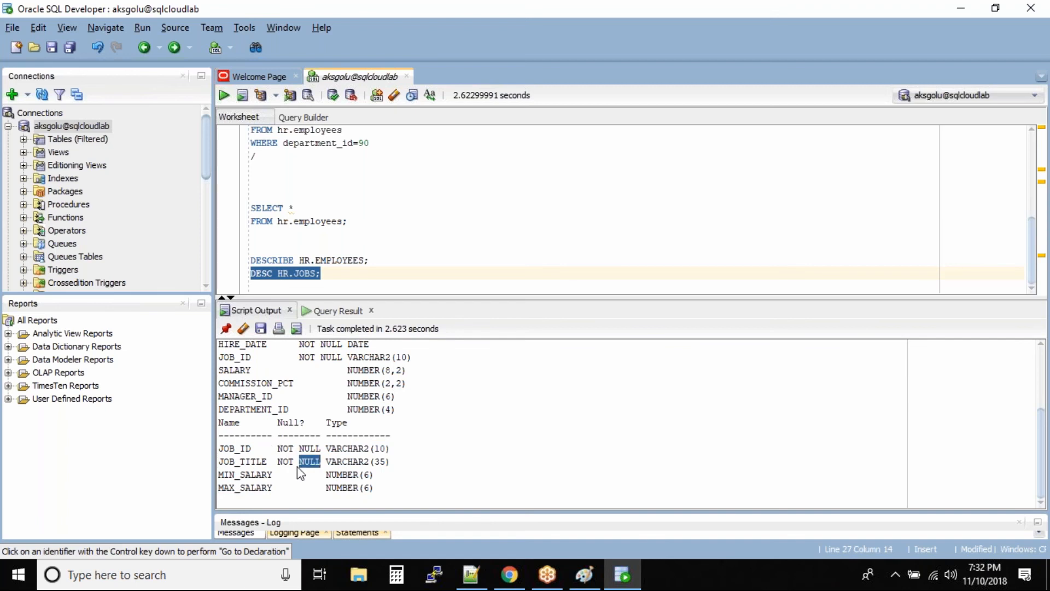